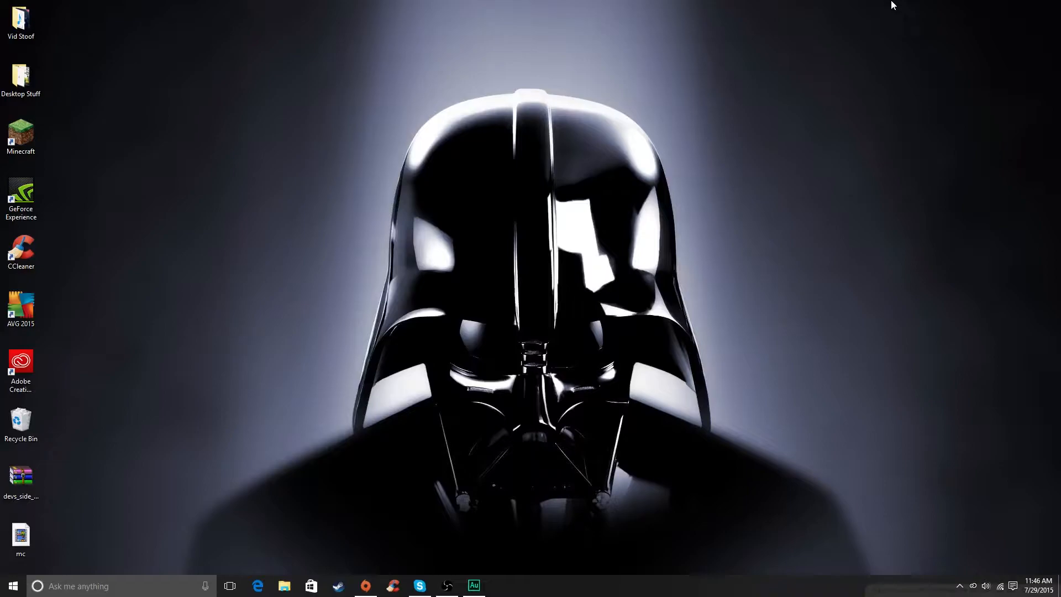
mouse_move(811, 17)
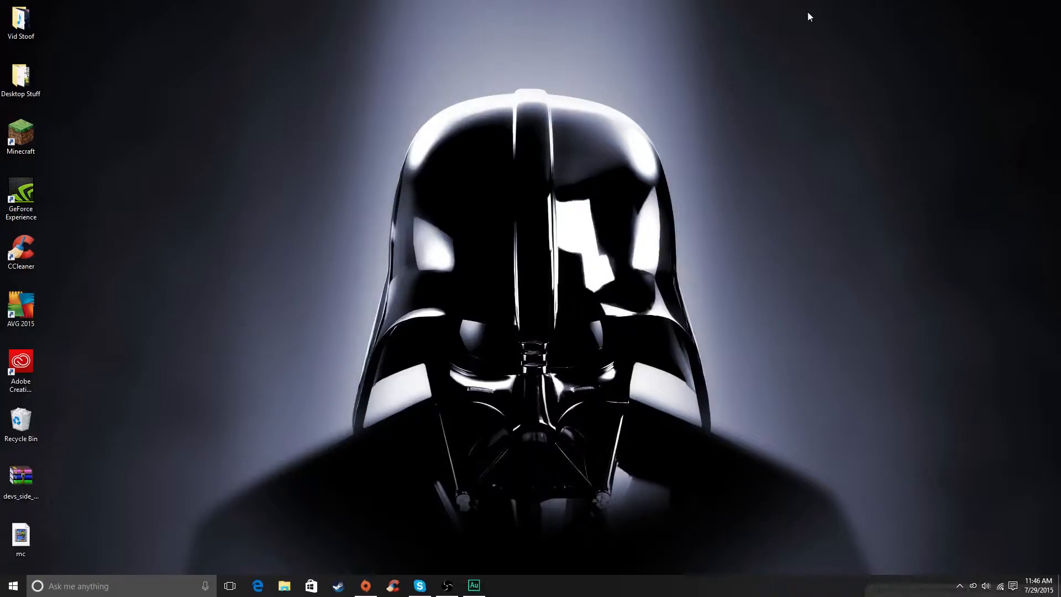
mouse_move(693, 137)
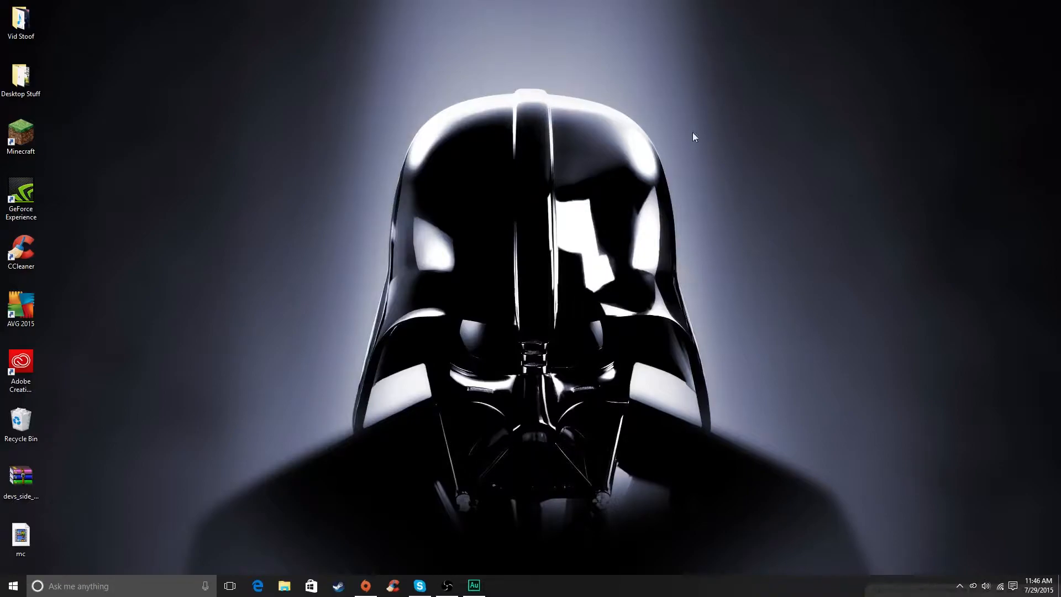
mouse_move(396, 201)
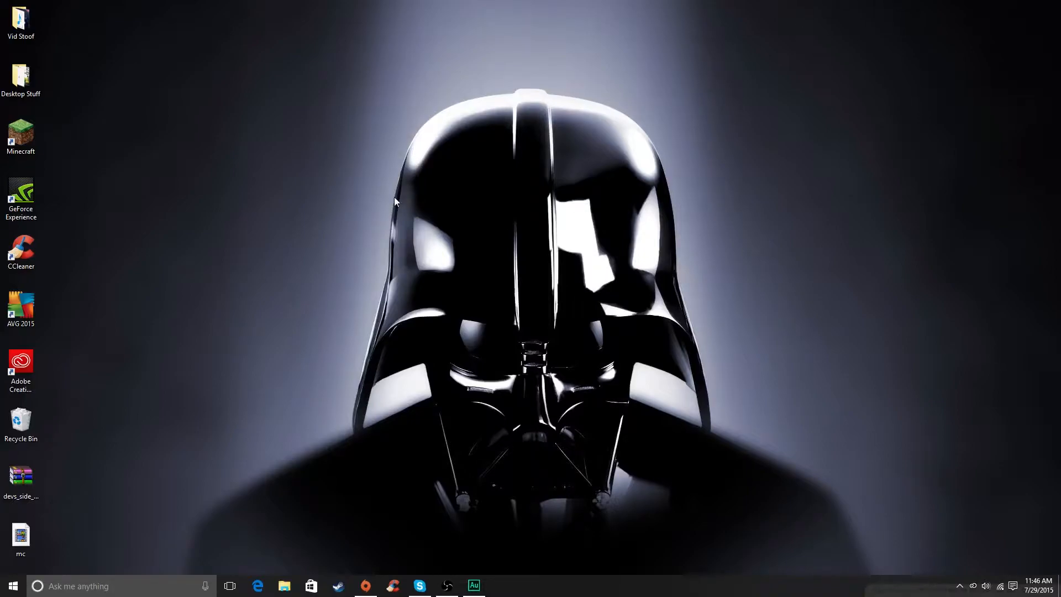
mouse_move(392, 334)
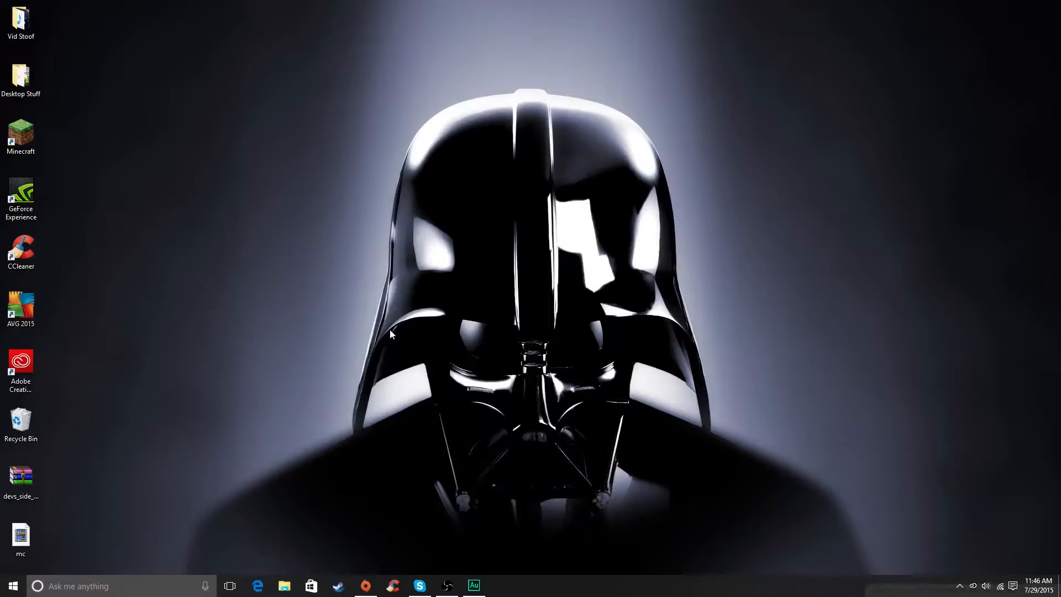
mouse_move(390, 344)
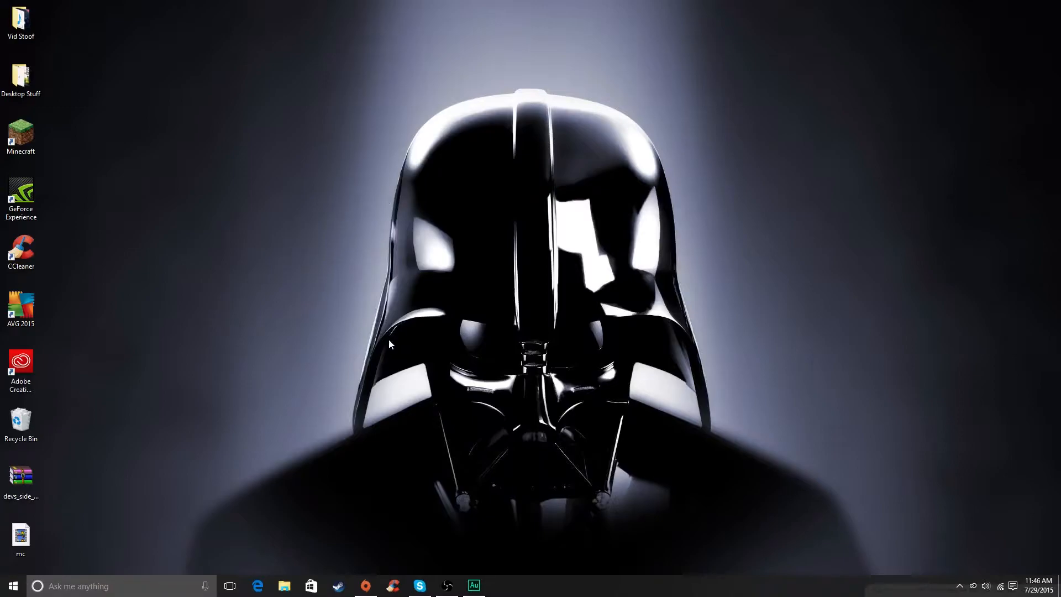
mouse_move(200, 337)
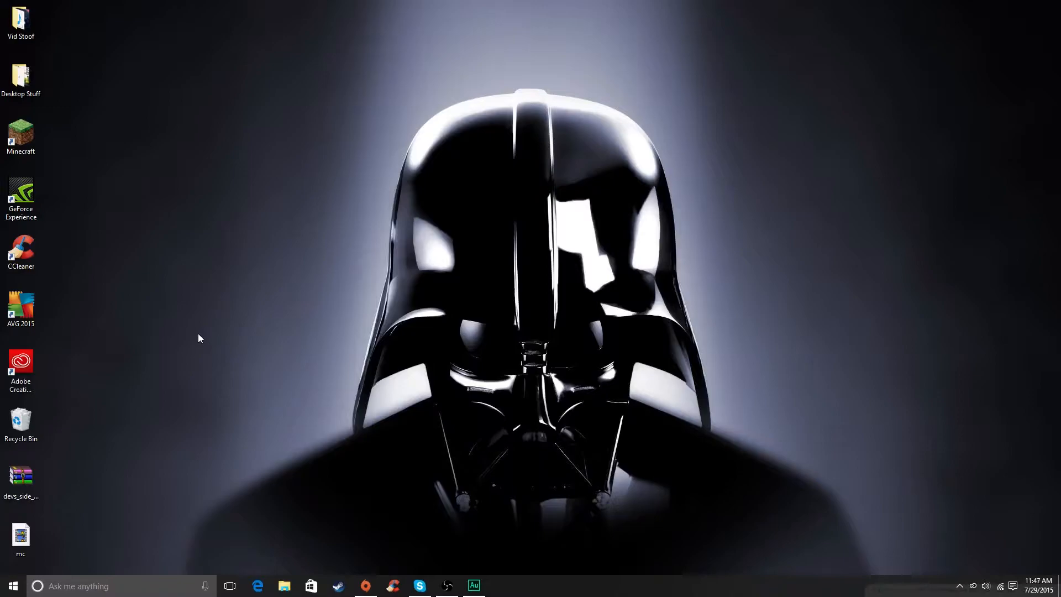
mouse_move(409, 460)
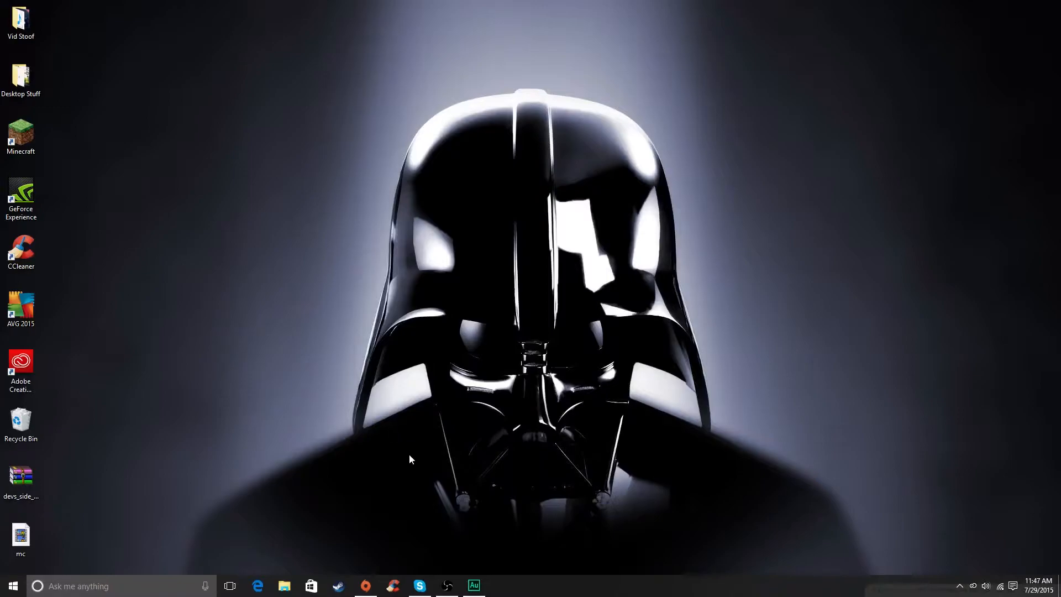
mouse_move(357, 440)
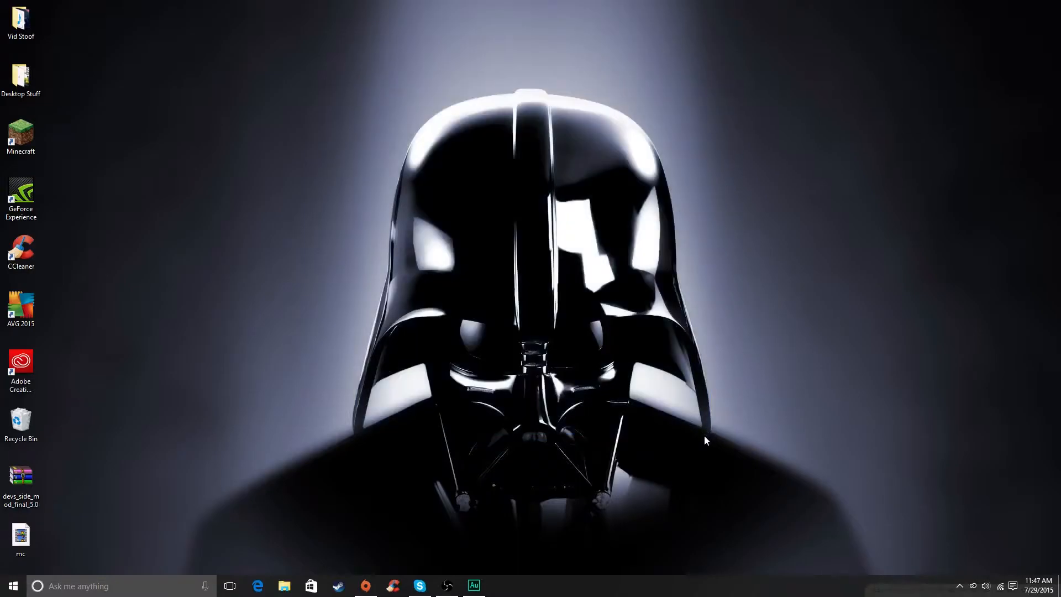
mouse_move(228, 542)
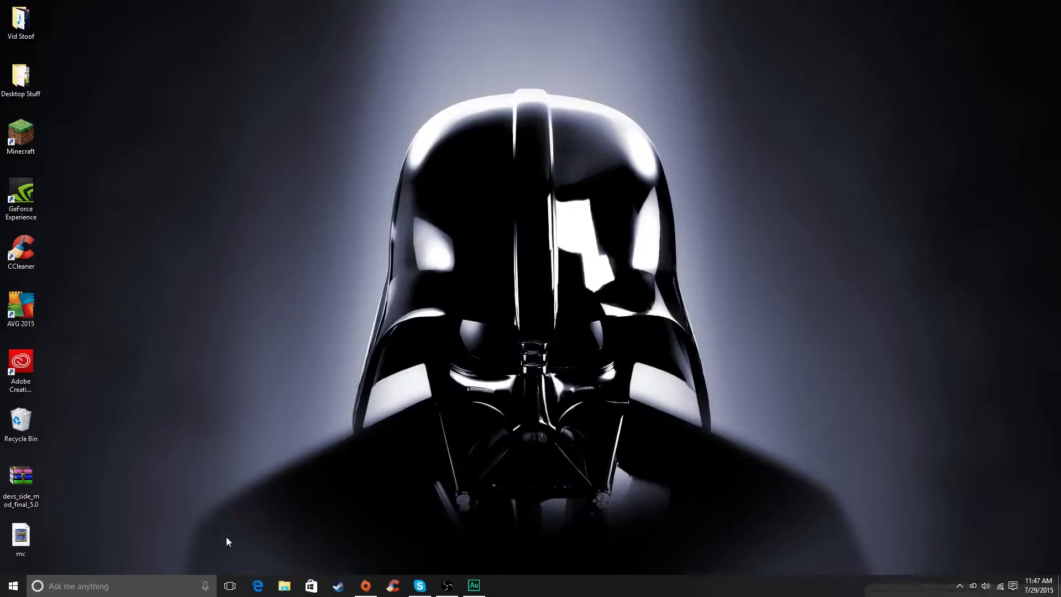
Step: Bring up Properties for Star Wars - Battlefront II from the Steam Library
left_click(338, 586)
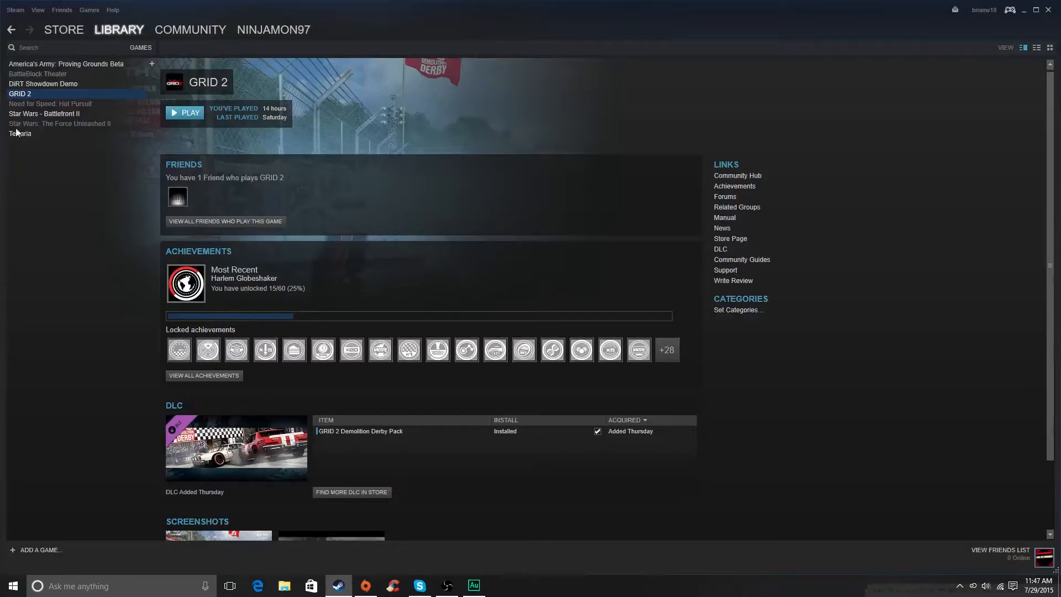
left_click(44, 113)
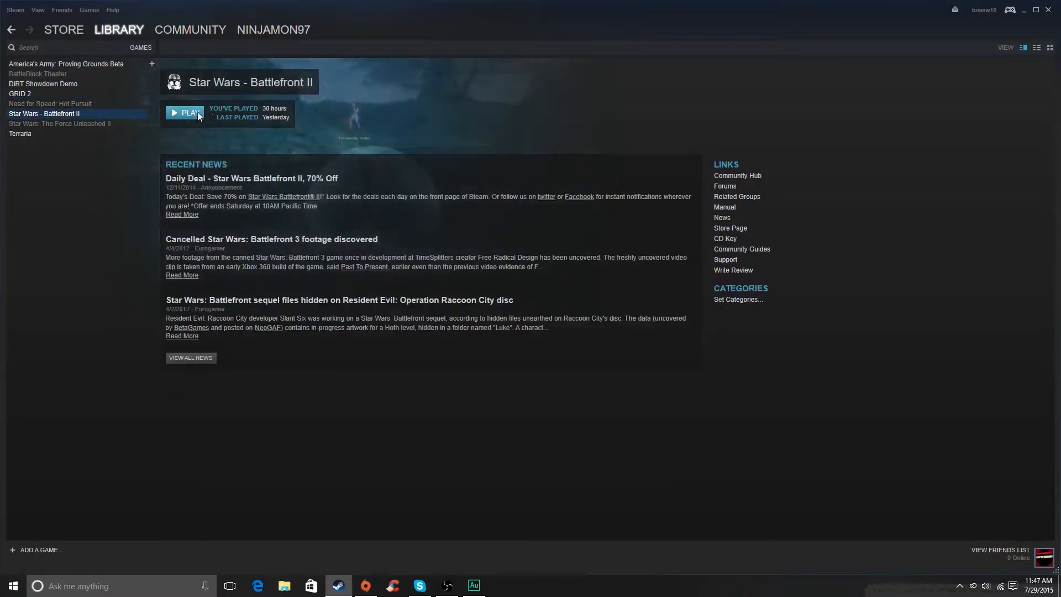
right_click(45, 113)
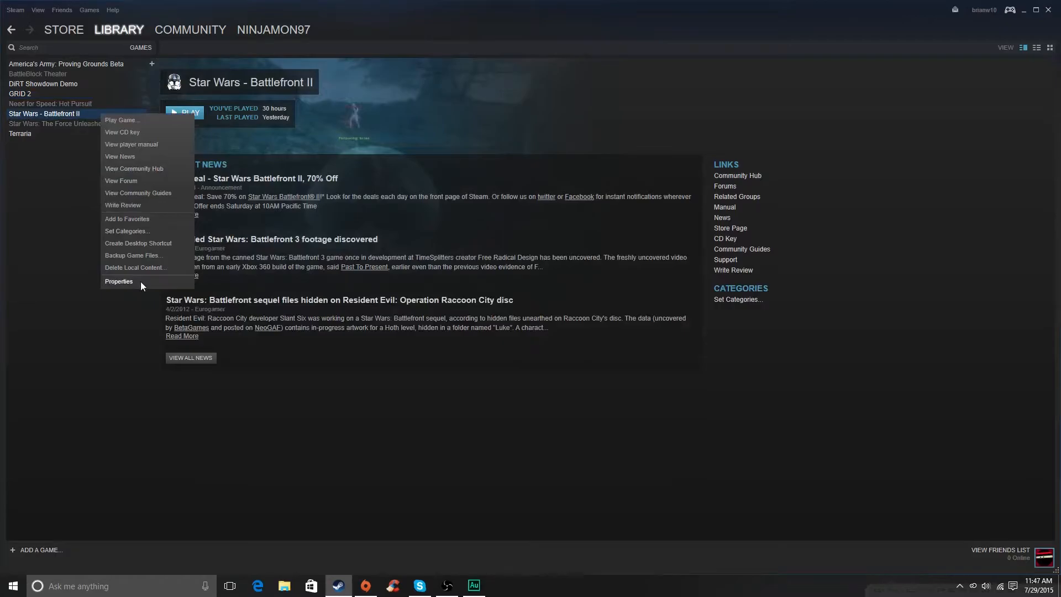
left_click(118, 281)
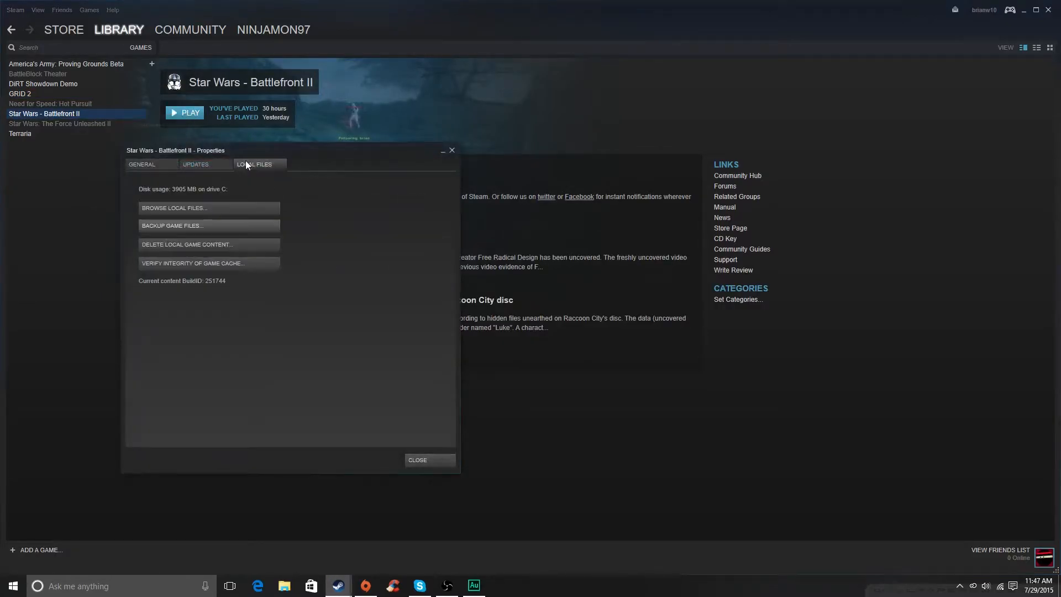
Step: Browse the game's local files into GameData and reach the empty addon folder
left_click(175, 208)
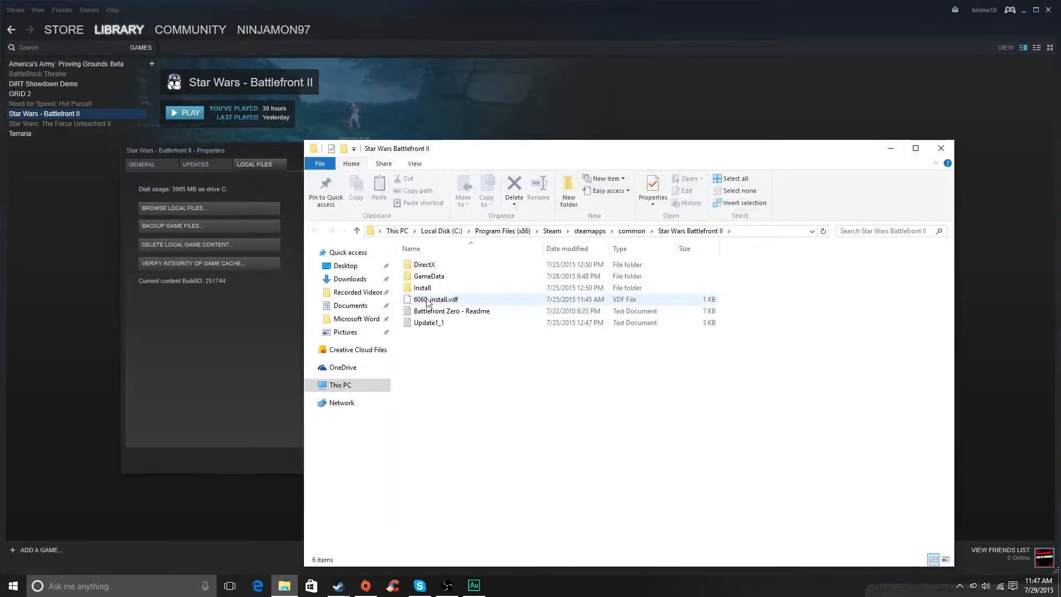
double_click(429, 276)
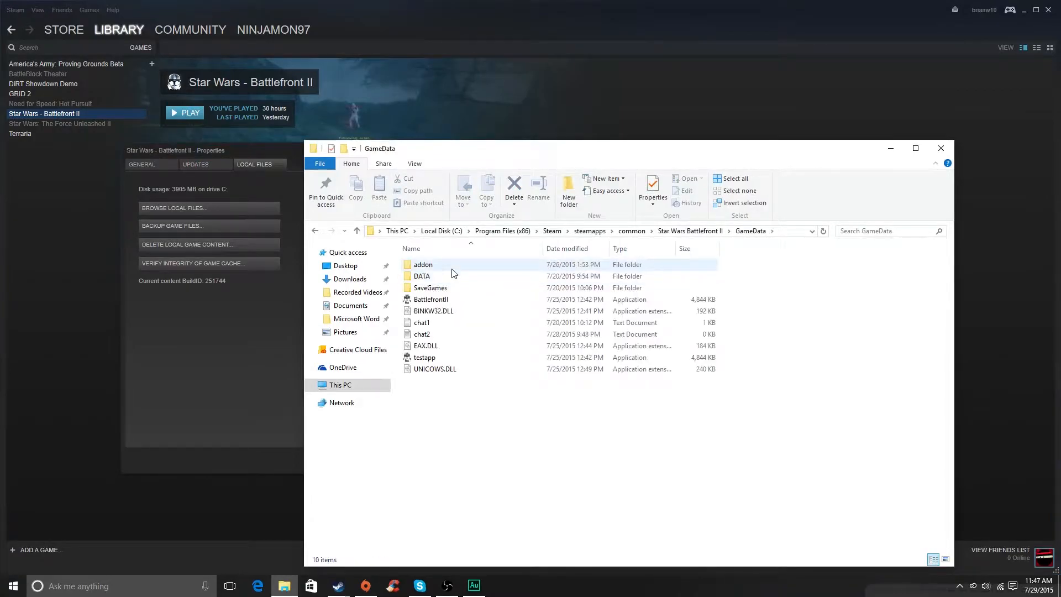
left_click(504, 437)
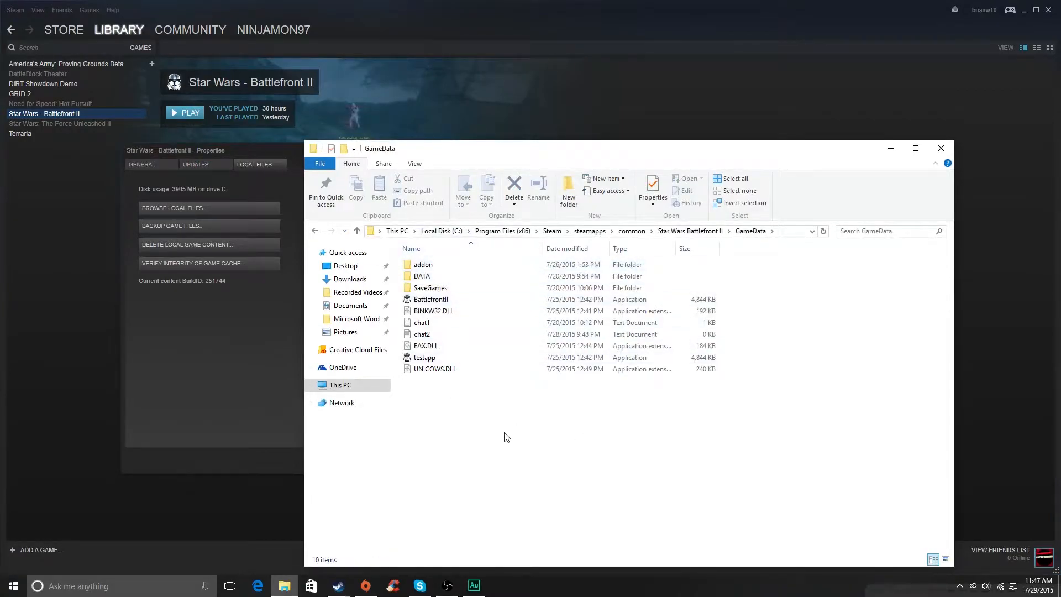
right_click(504, 437)
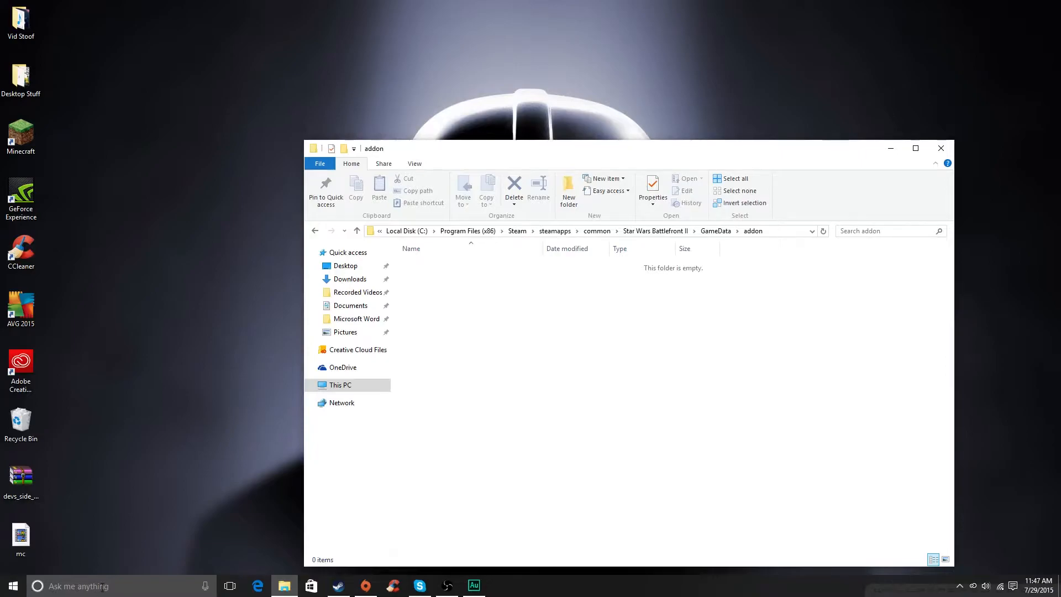
Step: Search Google in Edge for 'star wars battlefront 2 1.3 patch' and scan the results
left_click(77, 586)
type("p")
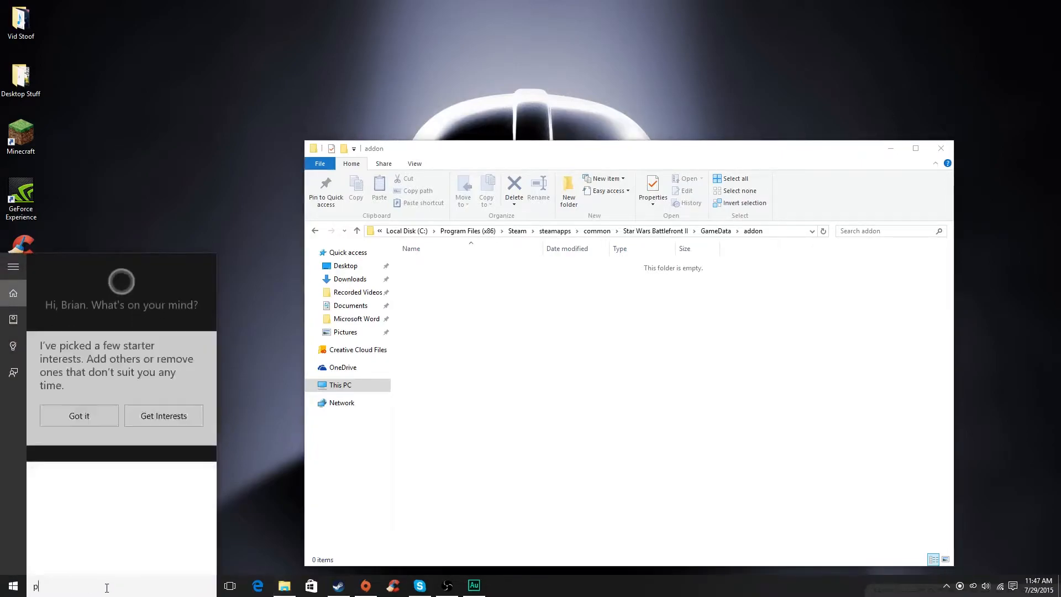
type("atch")
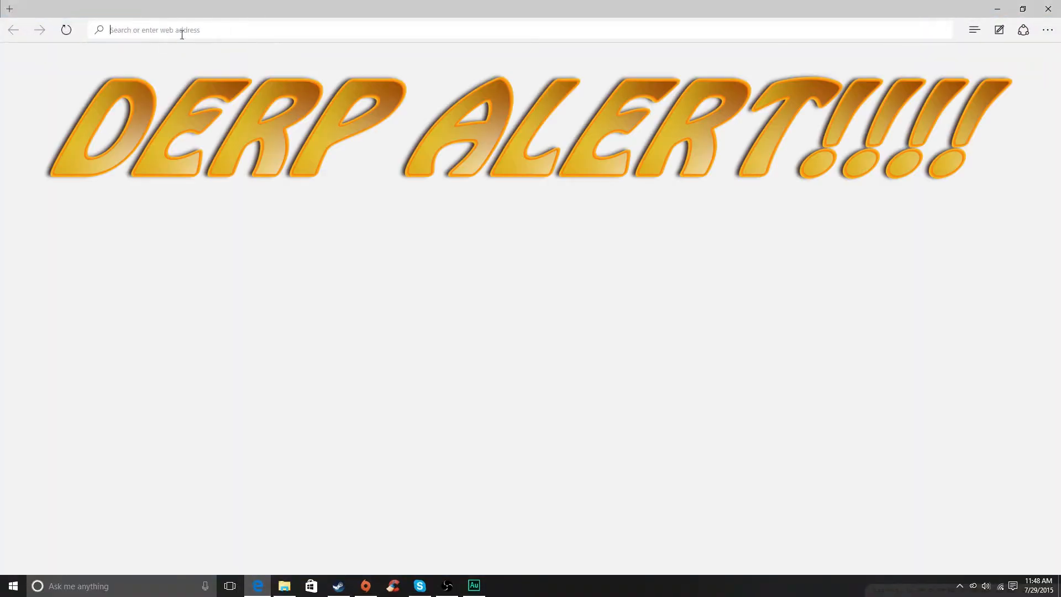
type("star wars battlefront 2 1.3")
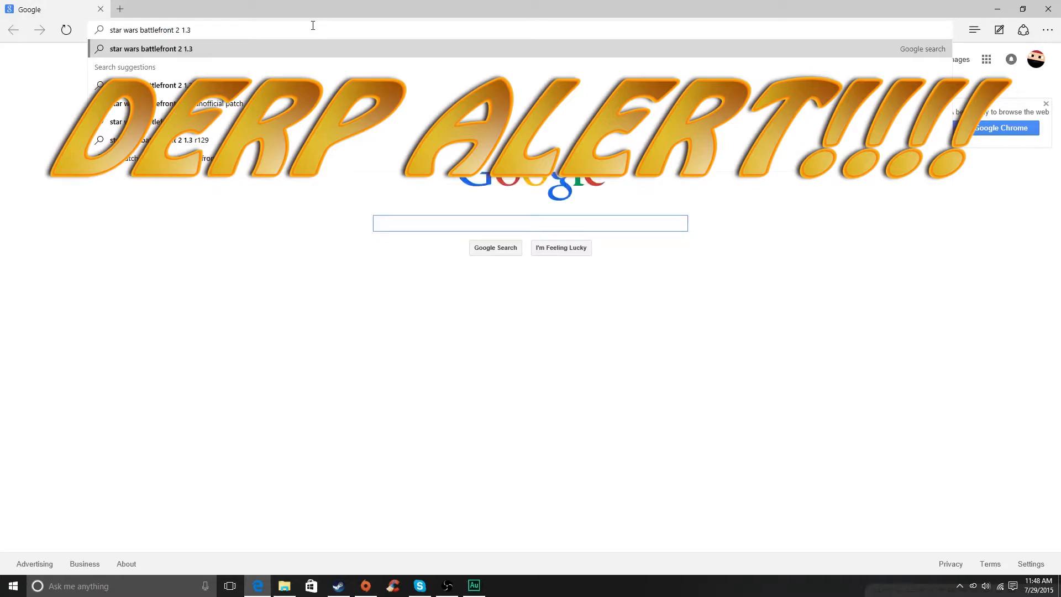
type("patch&ie=&oe=")
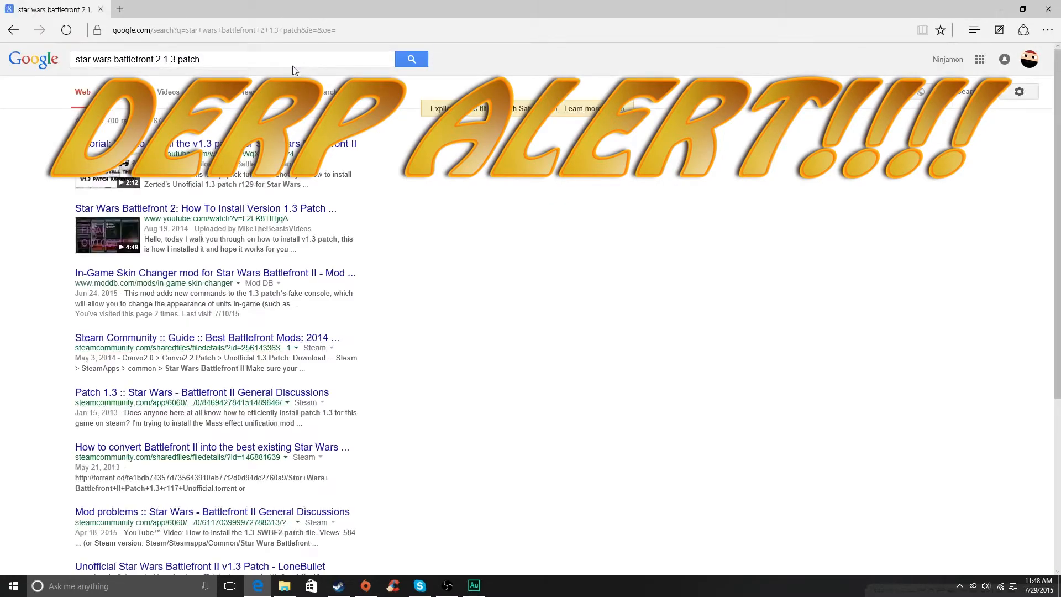
scroll("down", 3)
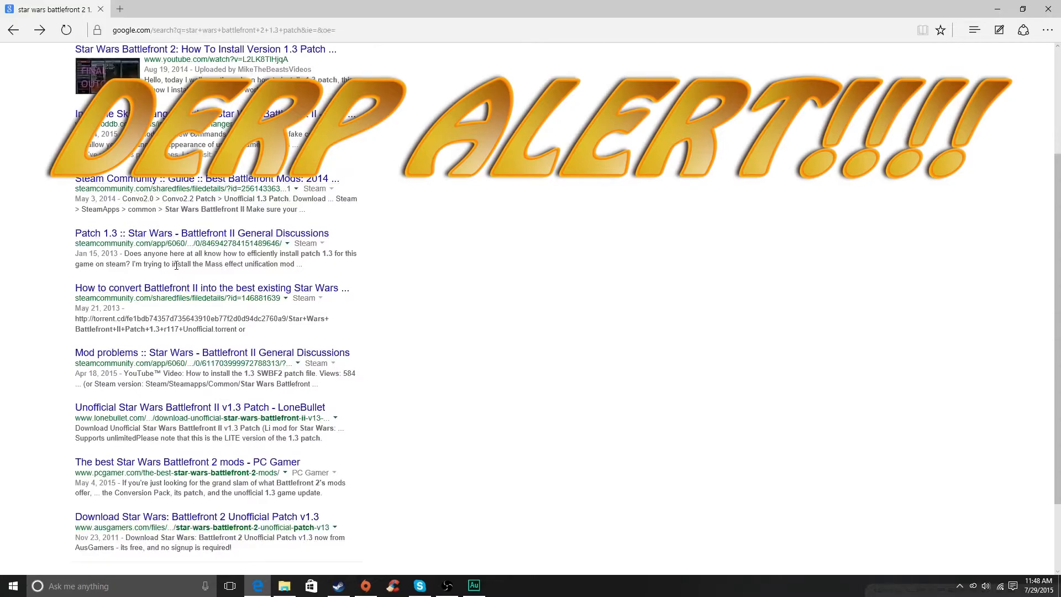
scroll("down", 3)
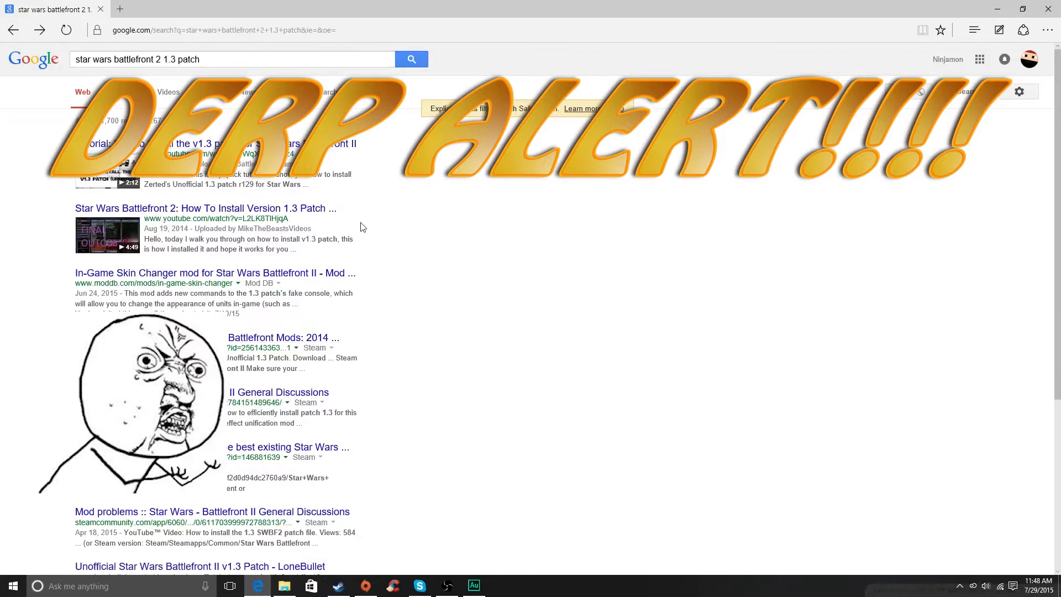
mouse_move(337, 411)
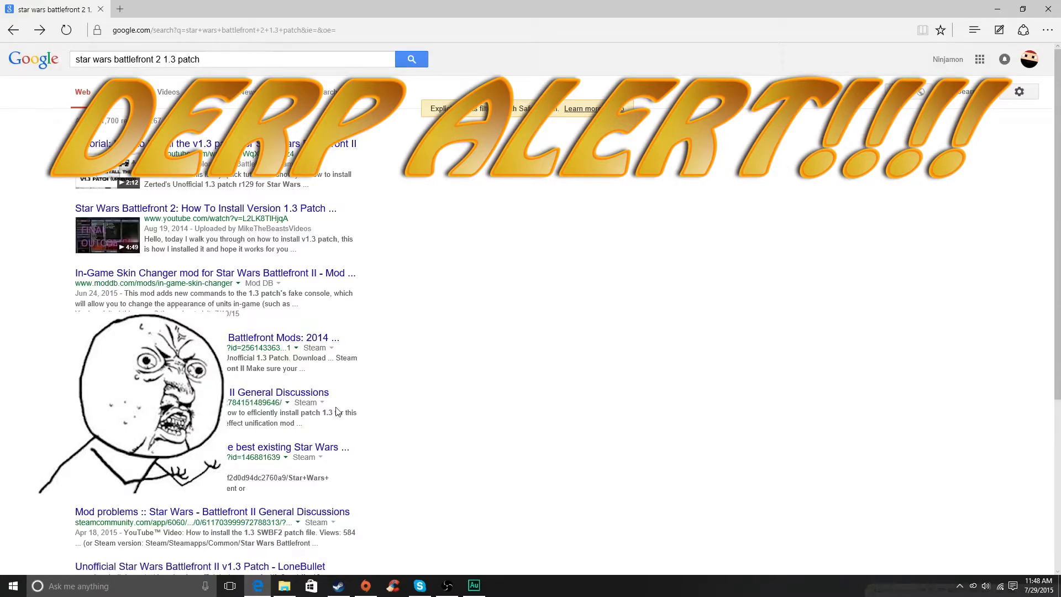
mouse_move(459, 476)
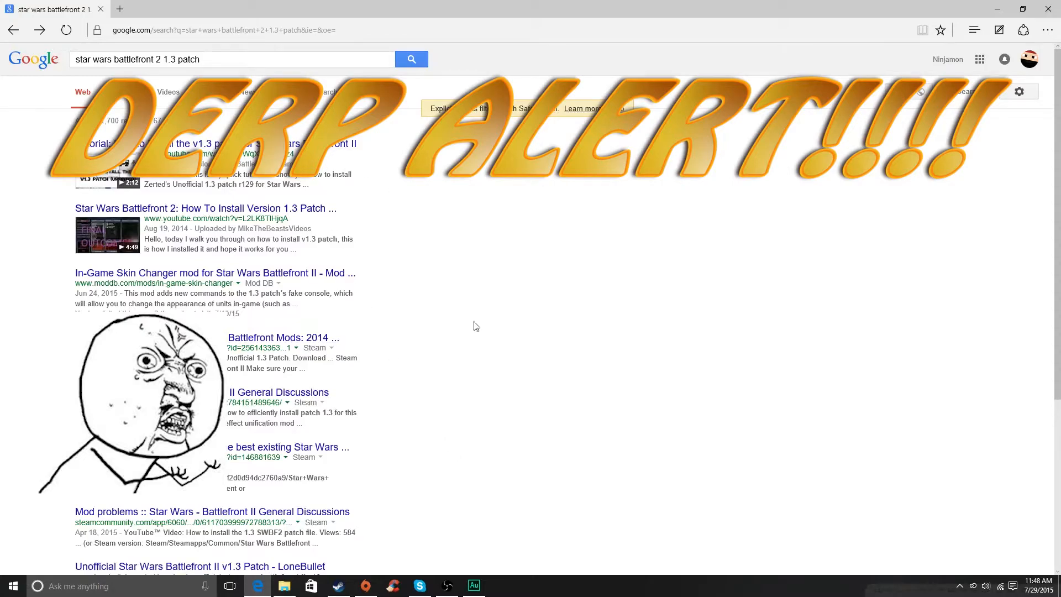
mouse_move(283, 337)
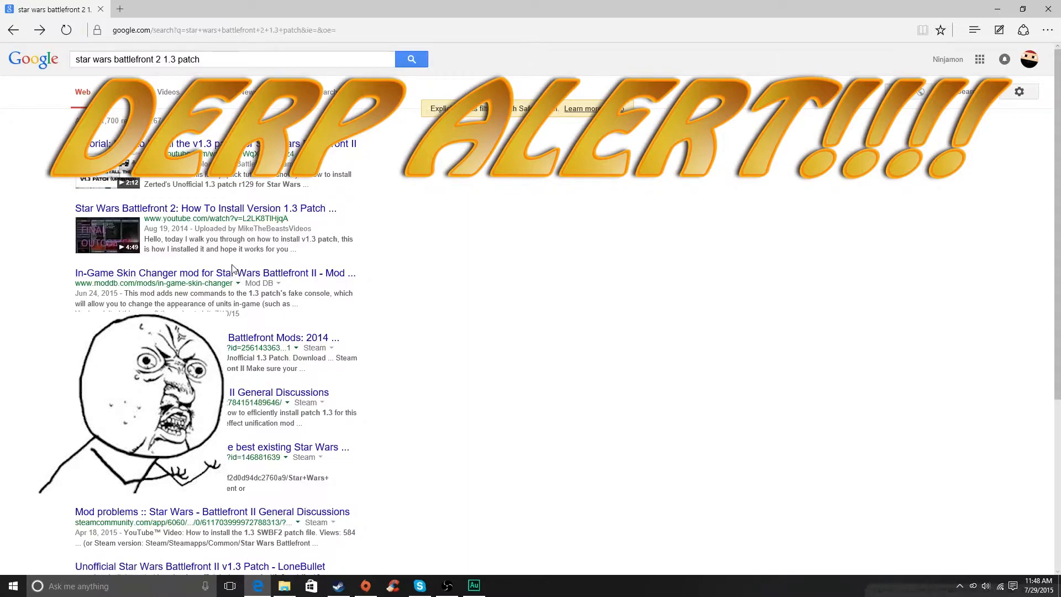
Step: Refine the search with 'filefront', open the YouTube patch tutorial and expand its description for the MediaFire link
left_click(231, 59)
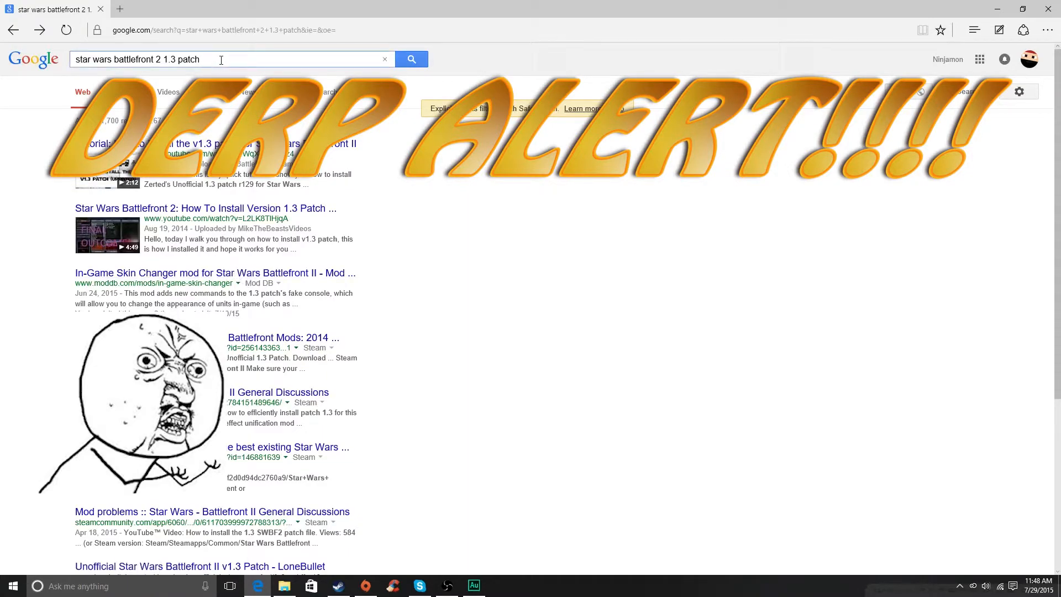
type("filefront")
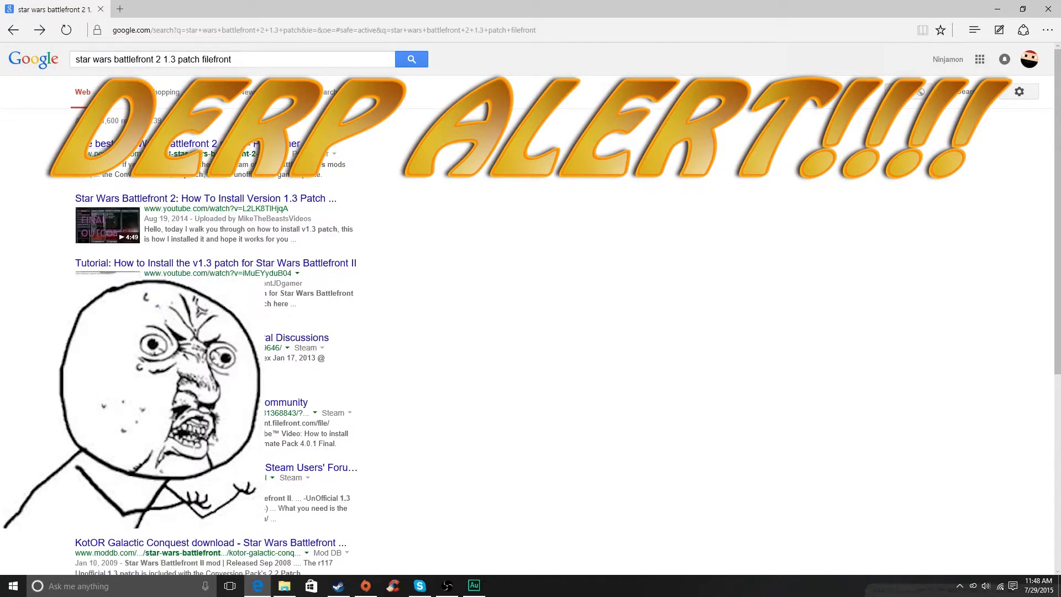
left_click(216, 263)
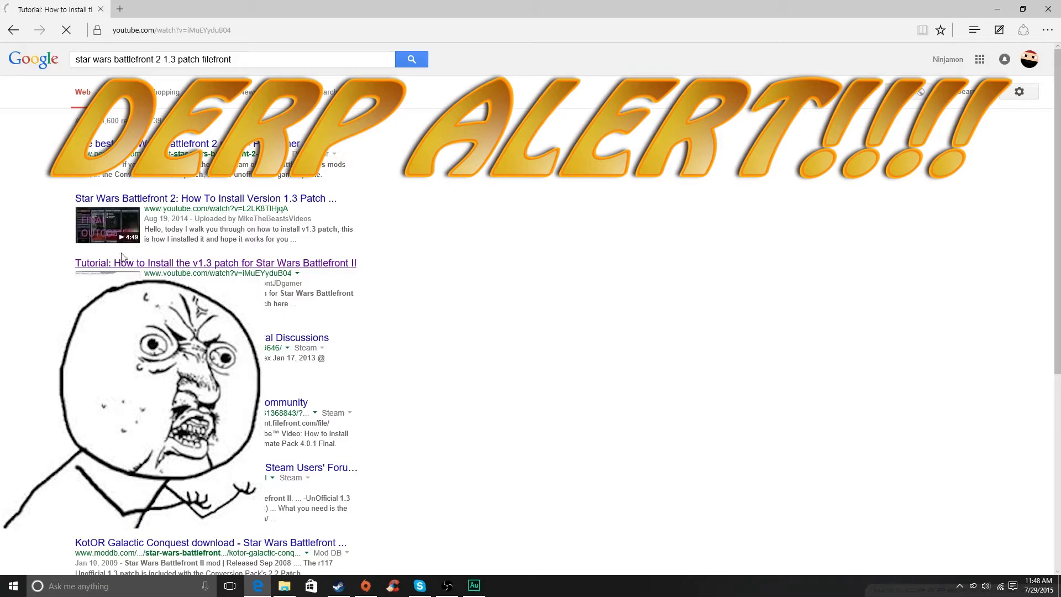
left_click(216, 263)
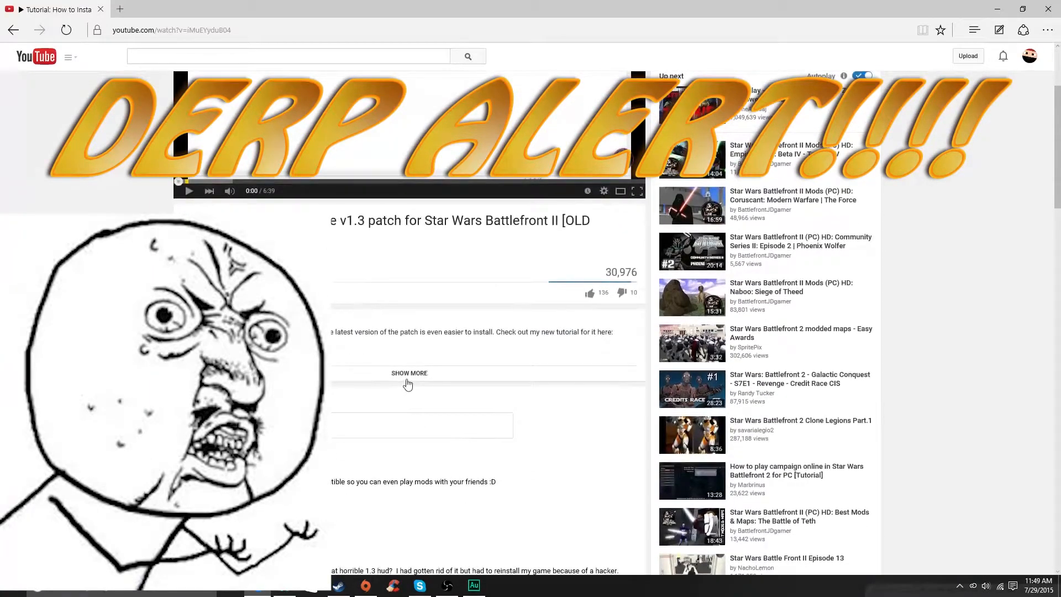
left_click(409, 373)
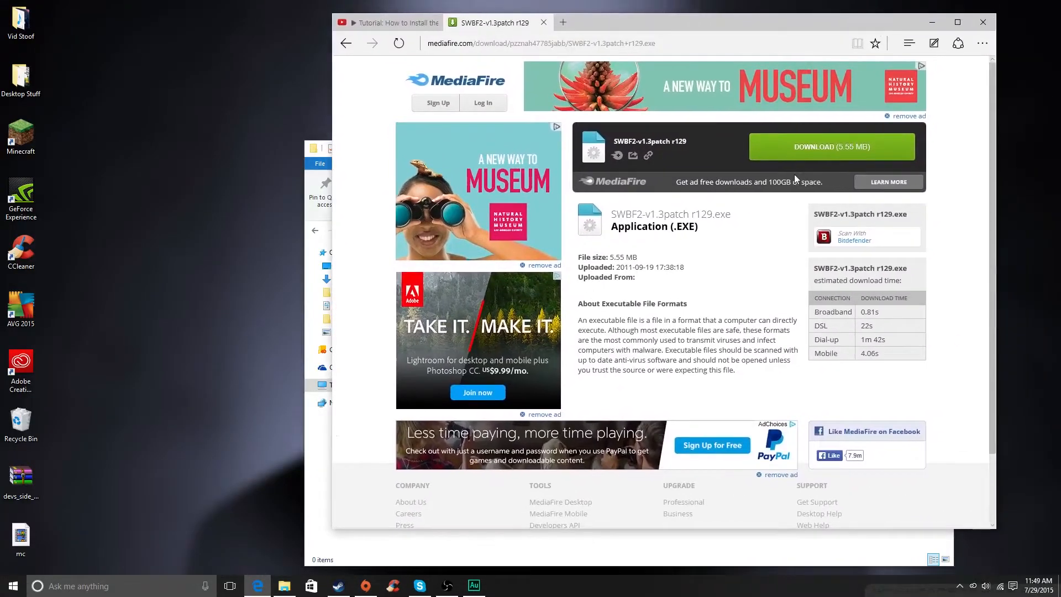
mouse_move(736, 327)
type("swbf2-")
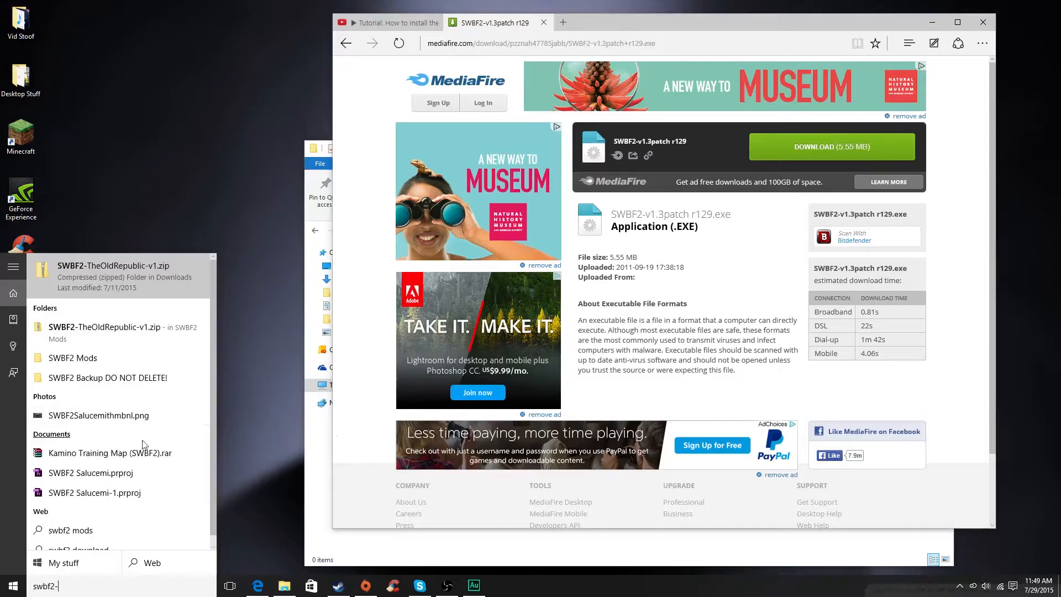
Step: Download the SWBF2 v1.3 patch r129 installer from MediaFire, dismiss the pop-up ad and close Edge with all tabs
left_click(831, 147)
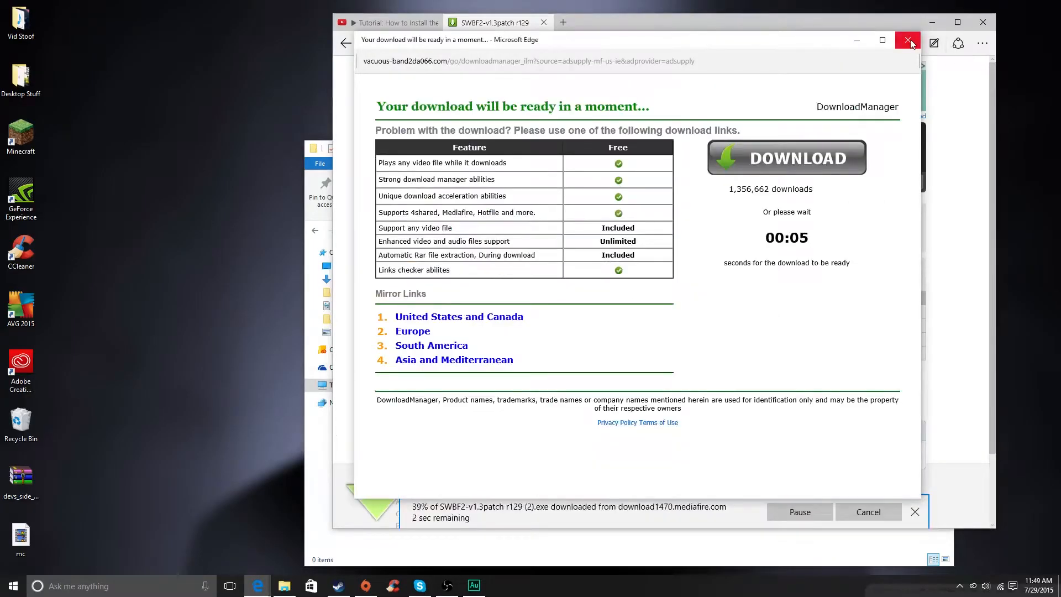
left_click(909, 40)
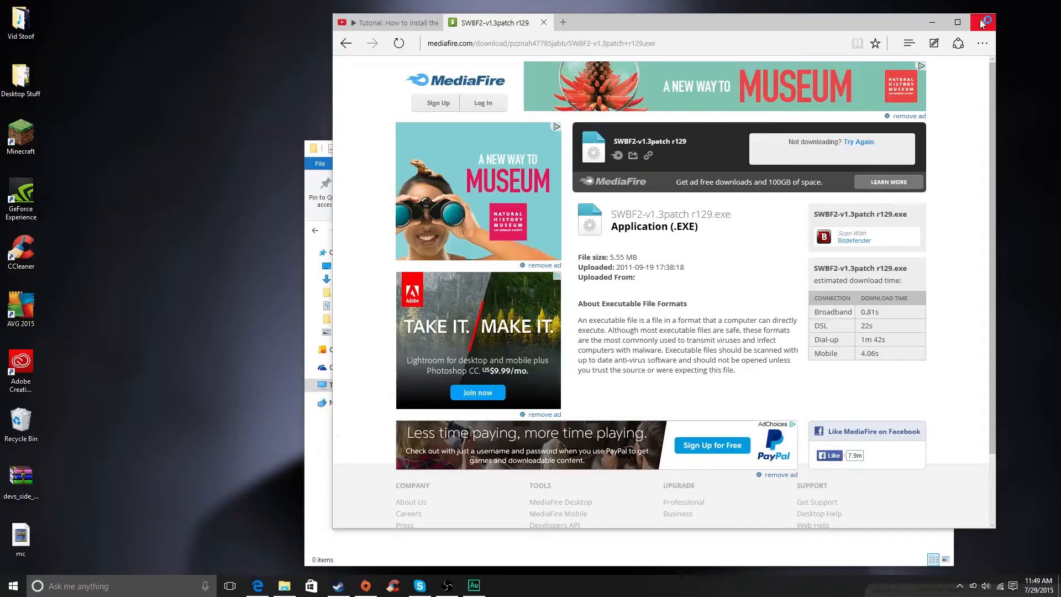
left_click(982, 22)
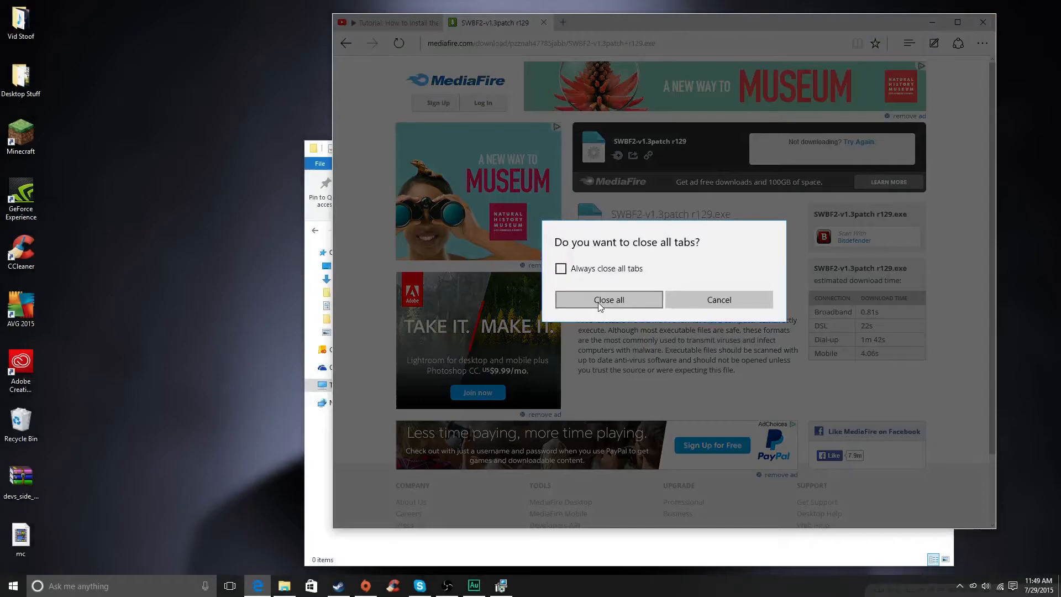
left_click(609, 299)
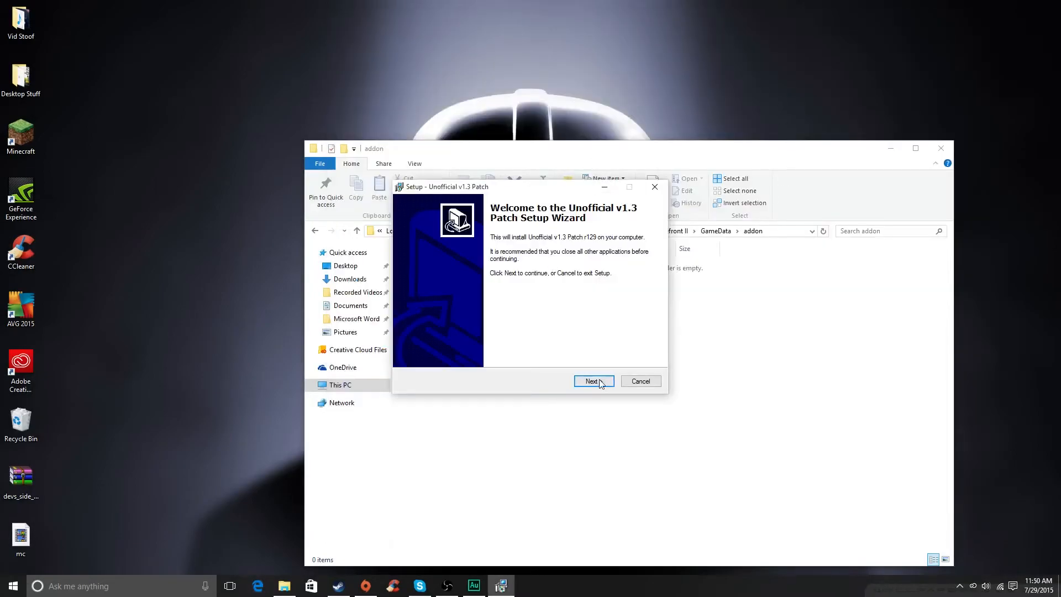
Step: Advance the Unofficial v1.3 Patch wizard past the welcome and information notes to the destination step
left_click(591, 381)
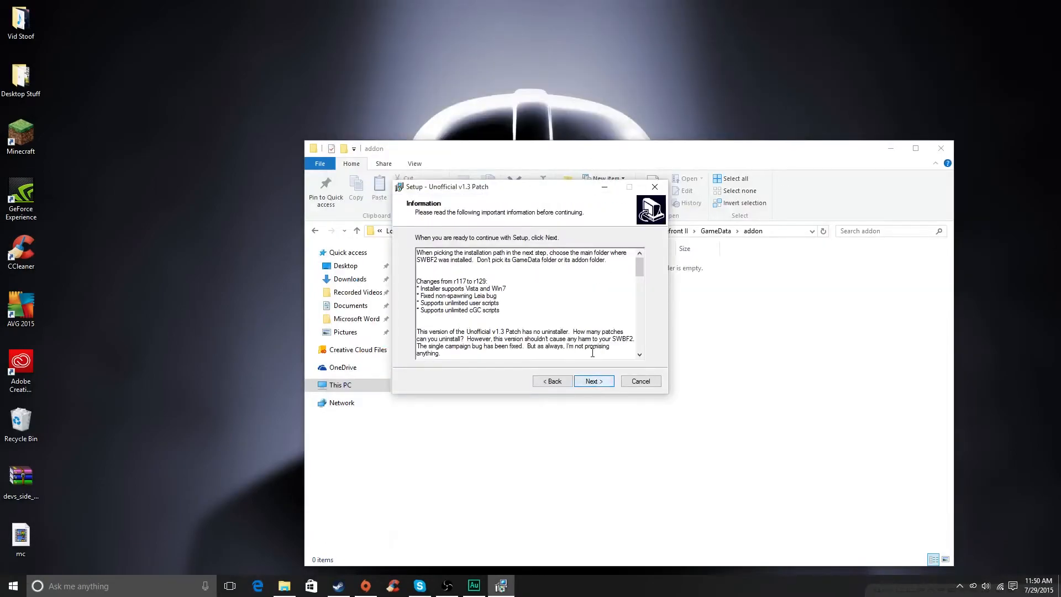
scroll("down", 3)
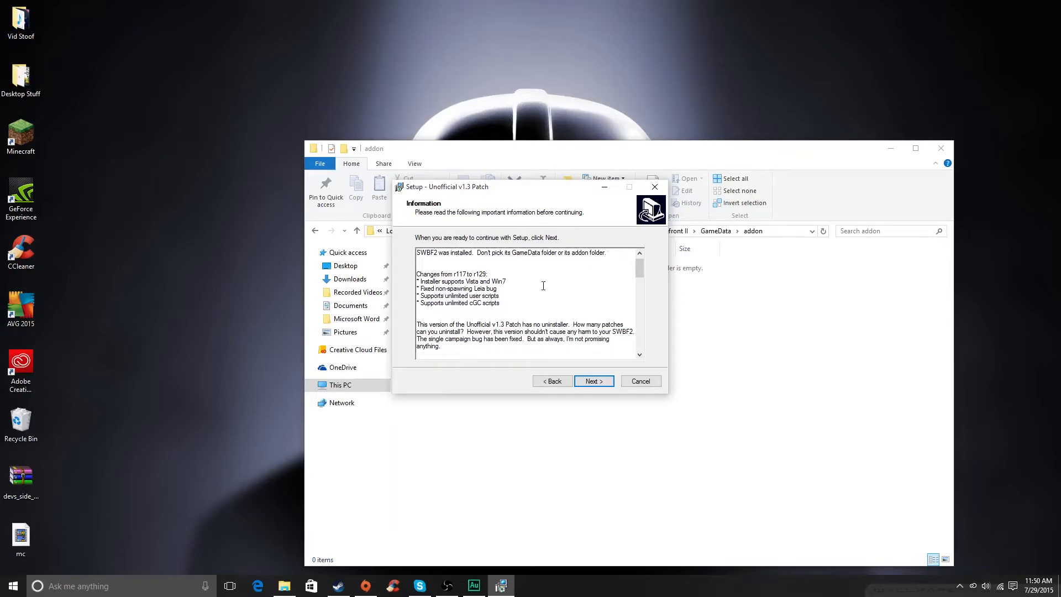
scroll("down", 3)
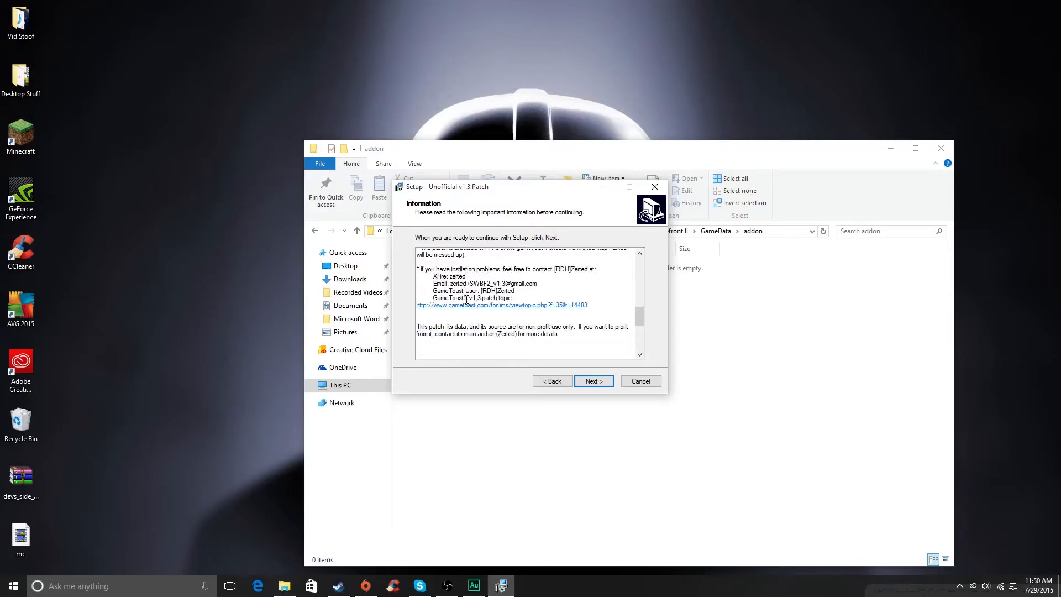
scroll("down", 3)
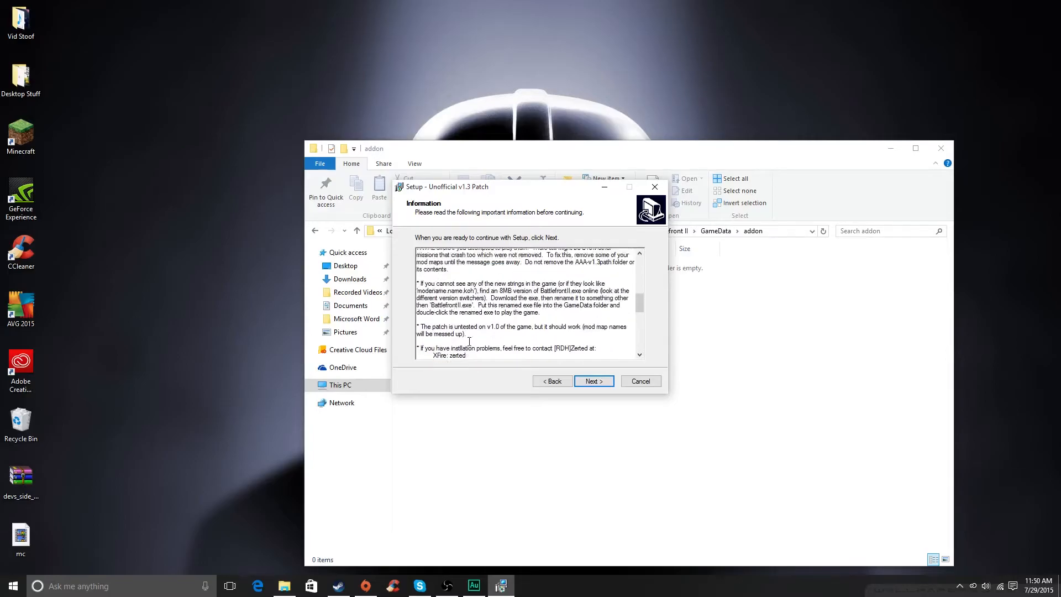
left_click(593, 381)
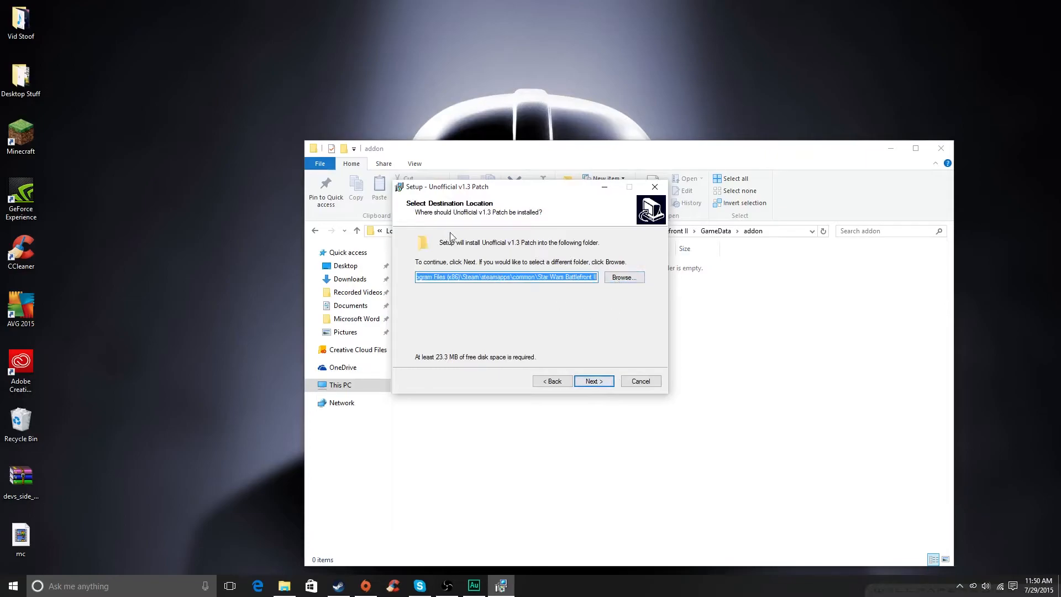
Step: Browse C: > steamapps > common and accept Star Wars Battlefront II as the install destination
left_click(623, 277)
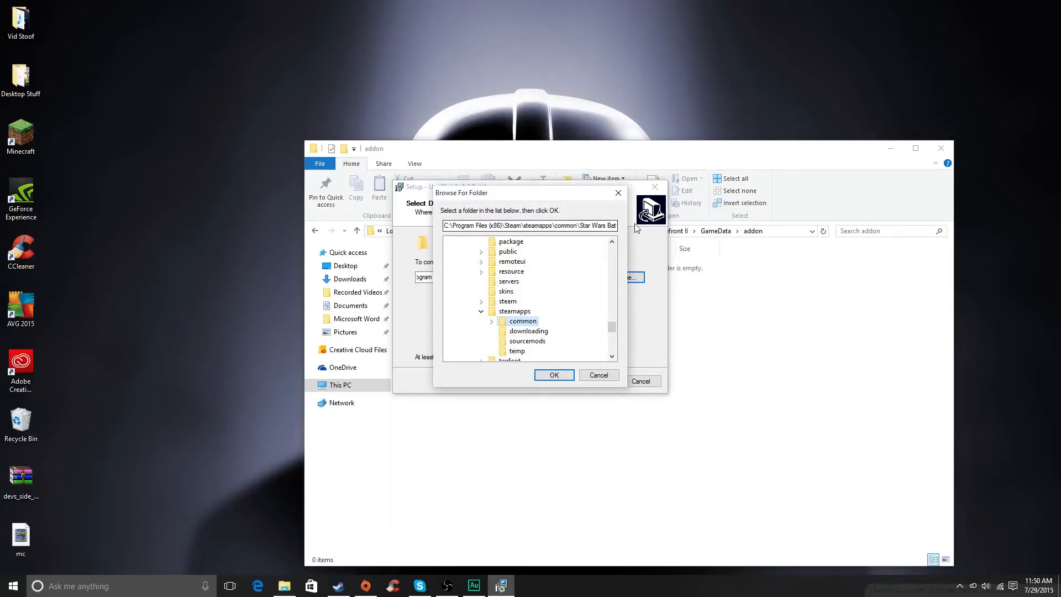
left_click(554, 375)
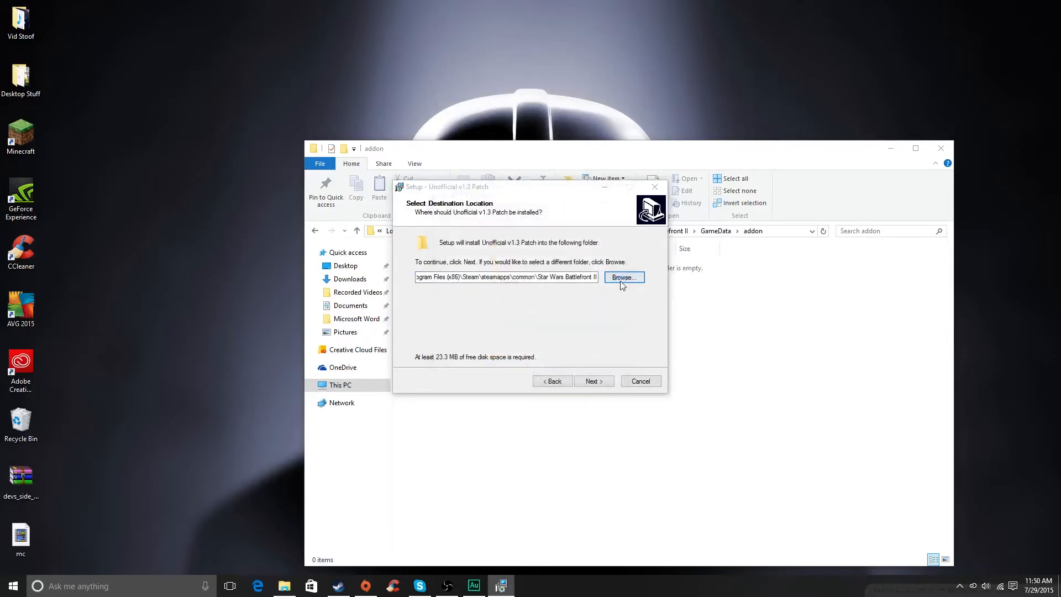
left_click(622, 277)
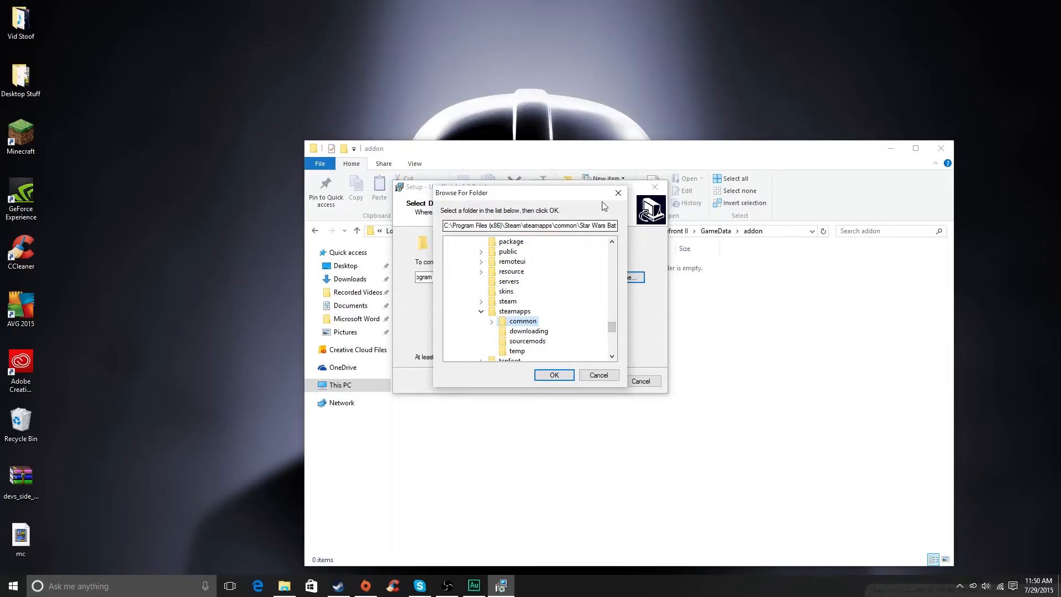
left_click(554, 375)
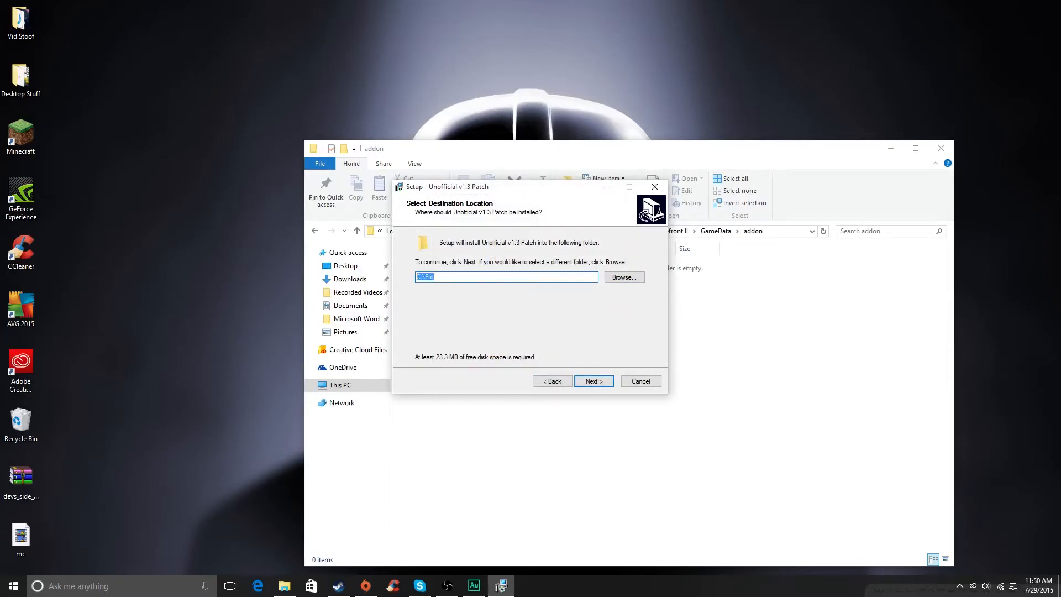
left_click(622, 276)
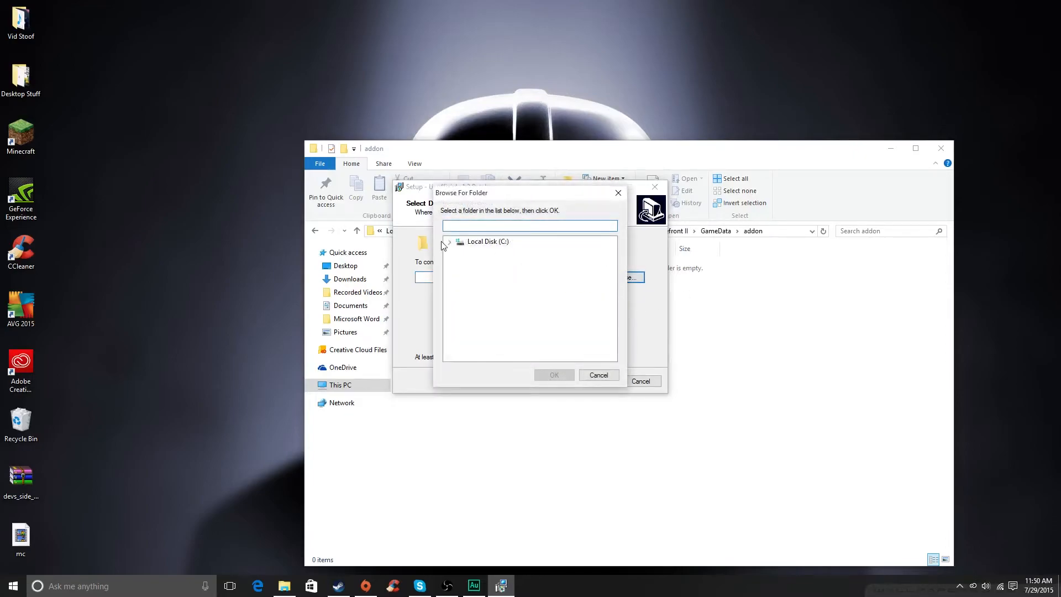
left_click(449, 242)
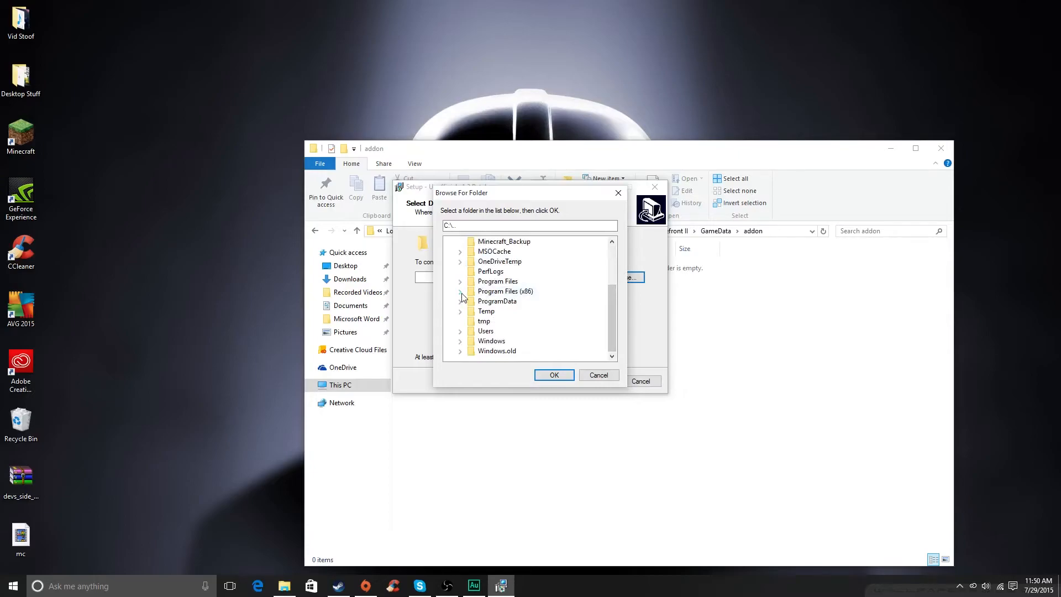
scroll("down", 3)
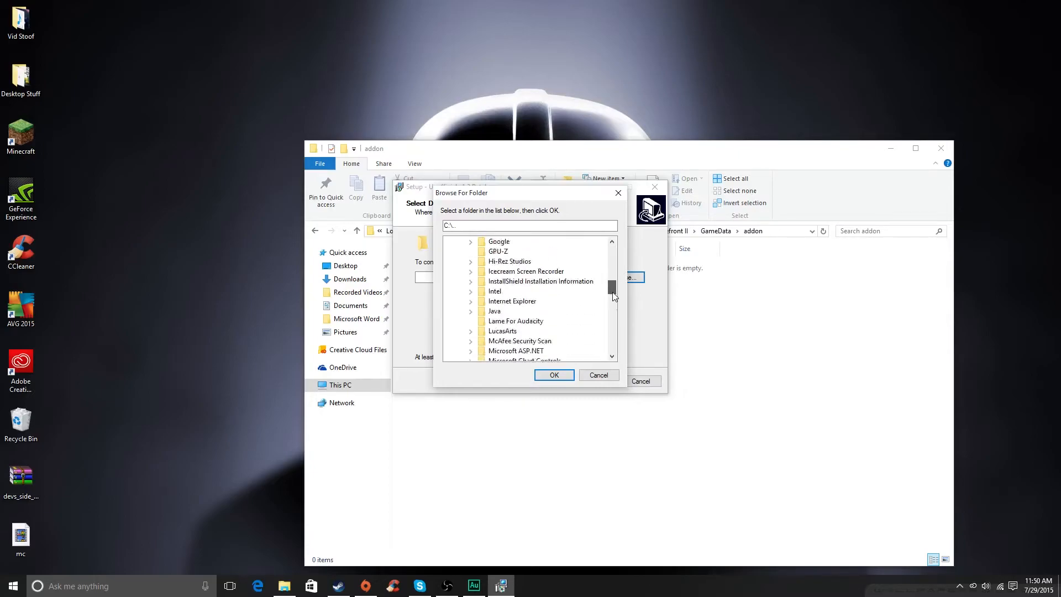
scroll("down", 3)
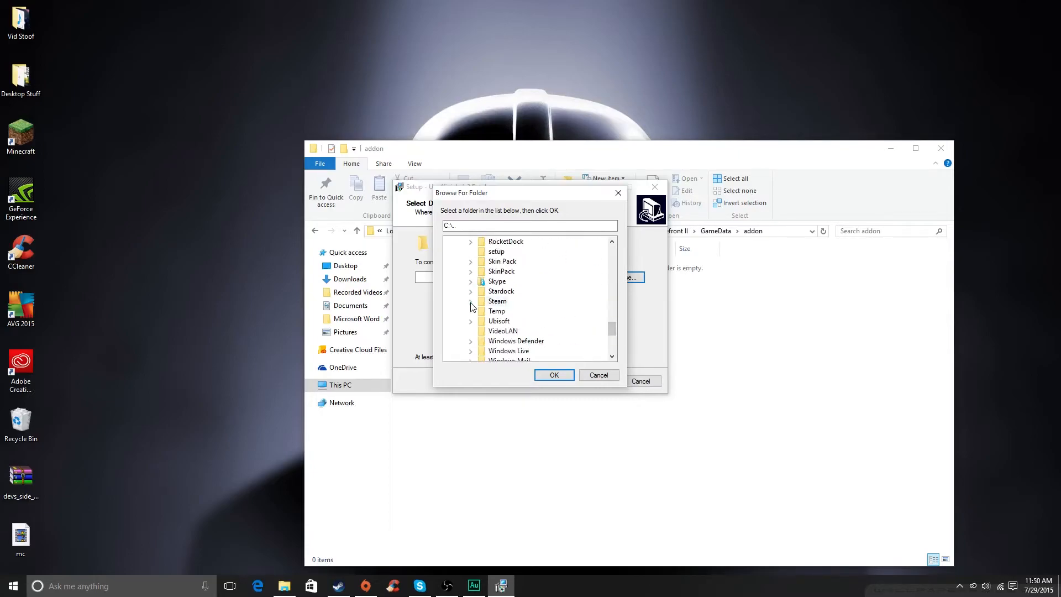
scroll("down", 3)
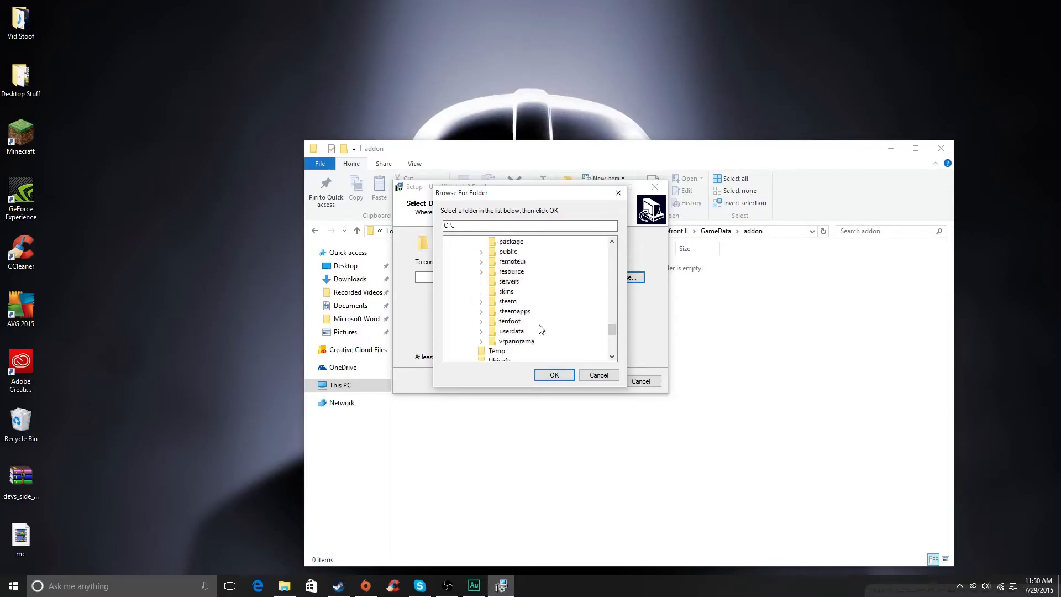
scroll("down", 3)
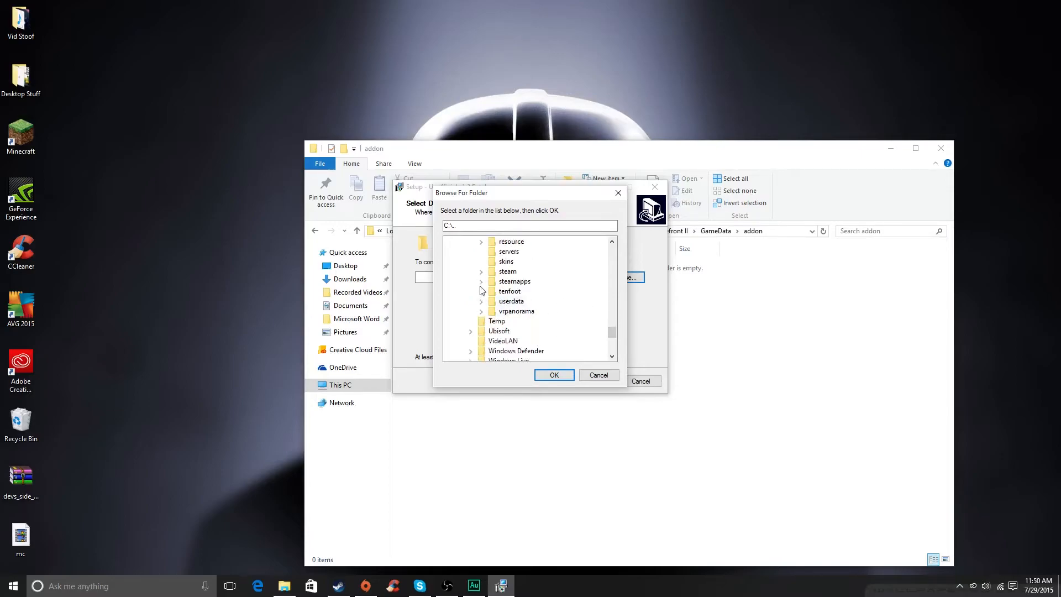
left_click(481, 281)
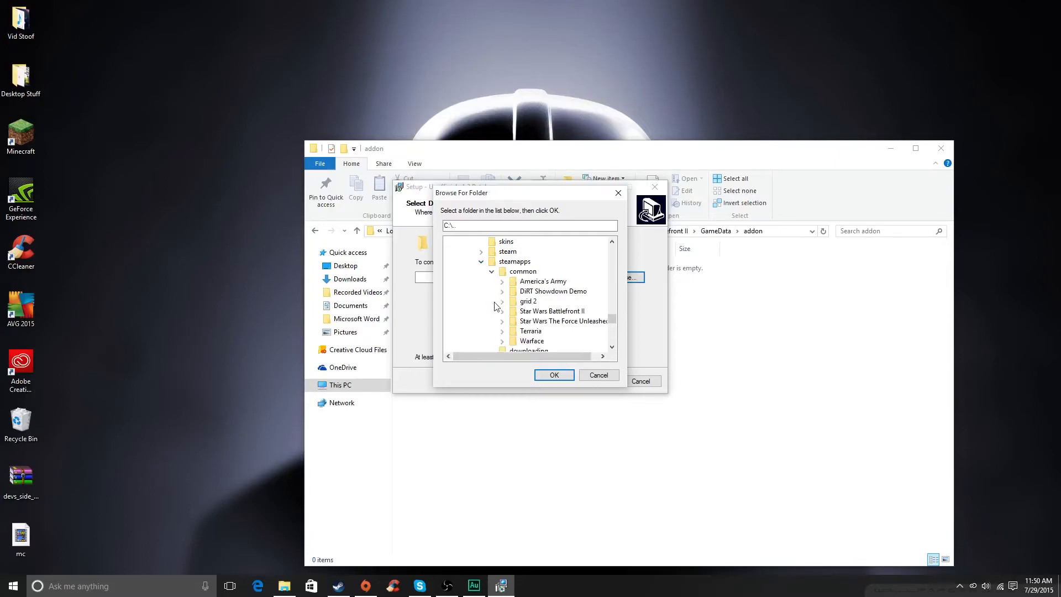
scroll("down", 3)
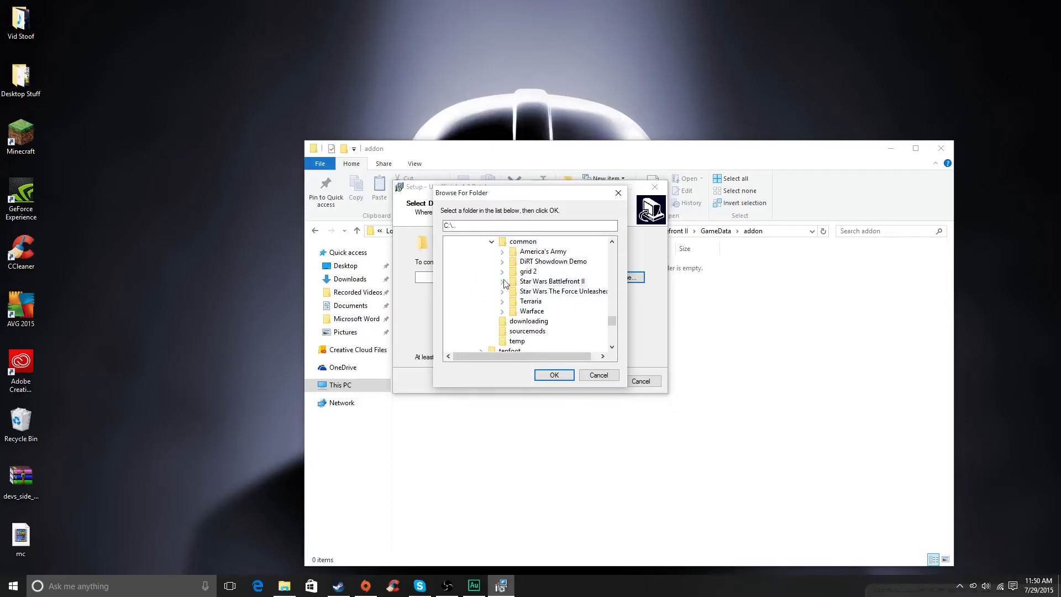
left_click(504, 281)
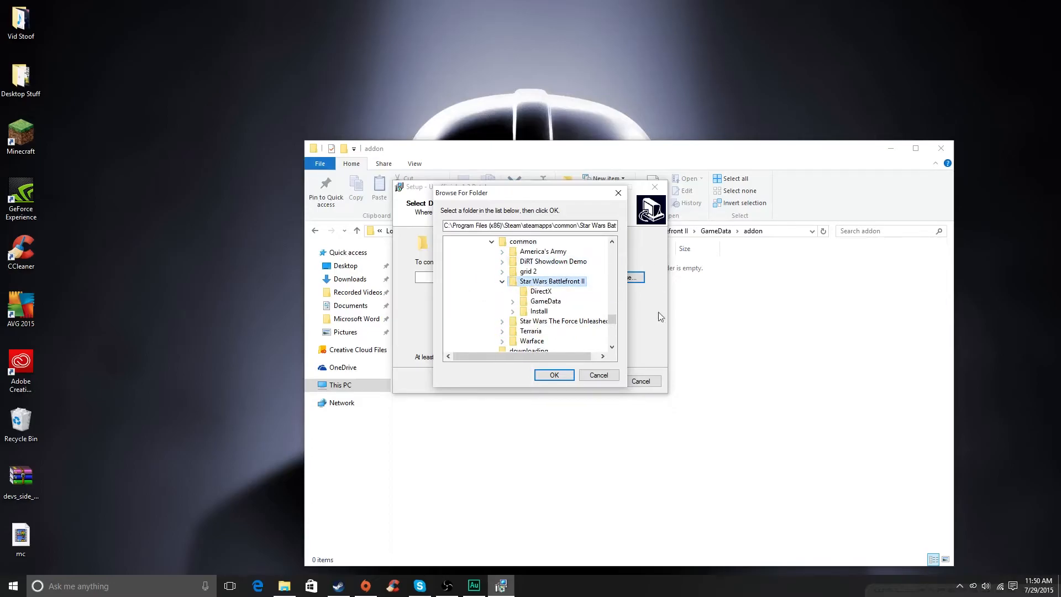
left_click(553, 375)
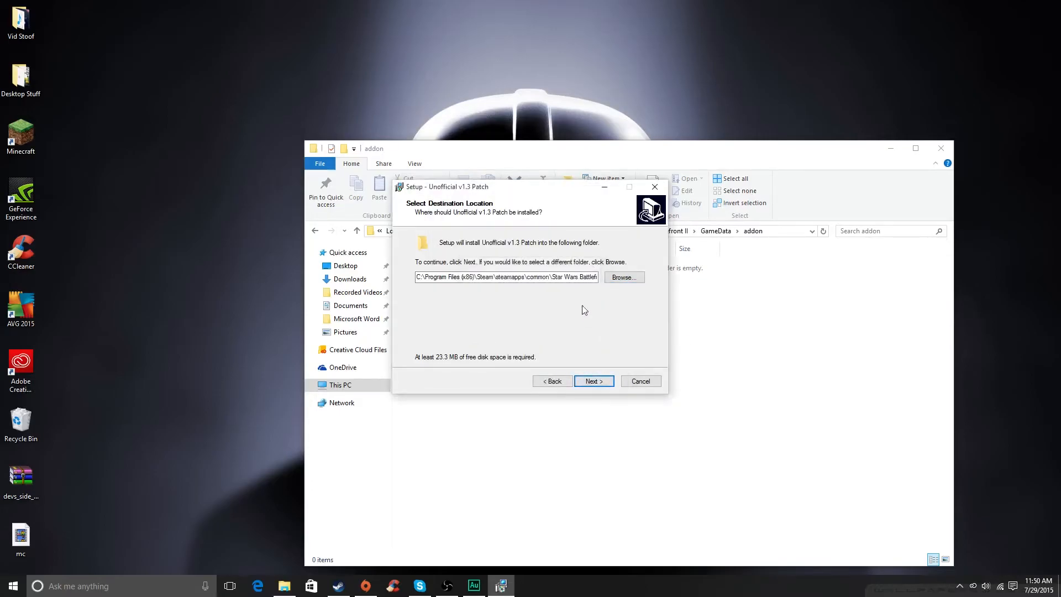
Step: Recheck the folder picker and confirm the Star Wars Battlefront II destination folder
left_click(622, 276)
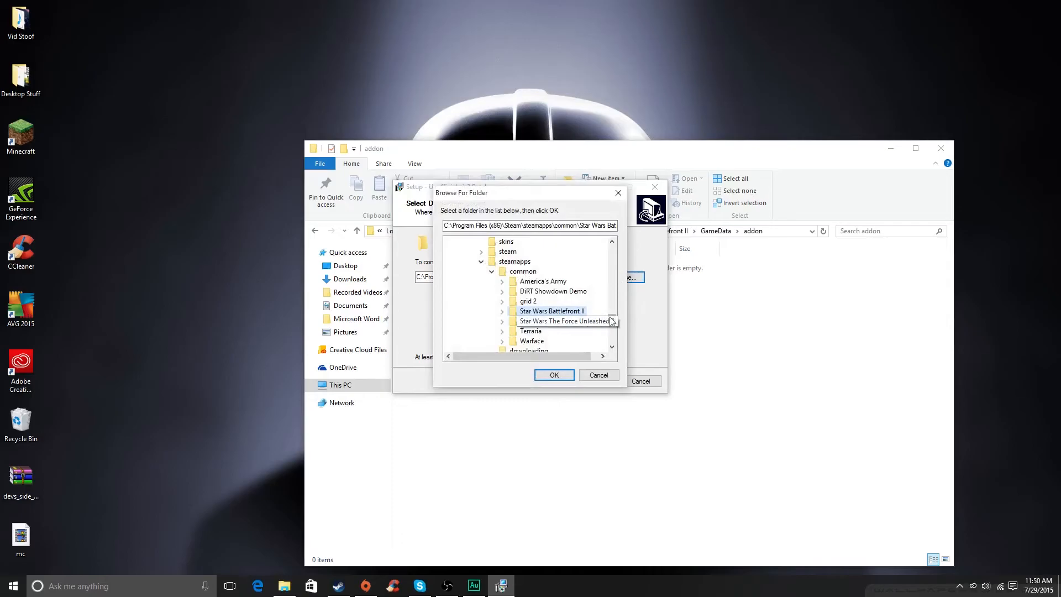
scroll("down", 3)
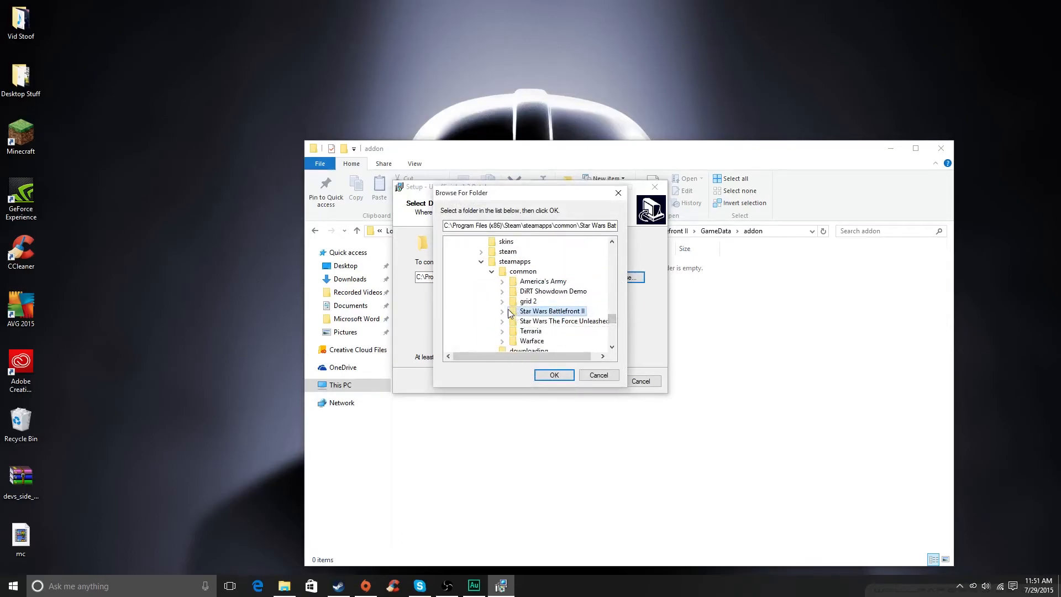
left_click(503, 311)
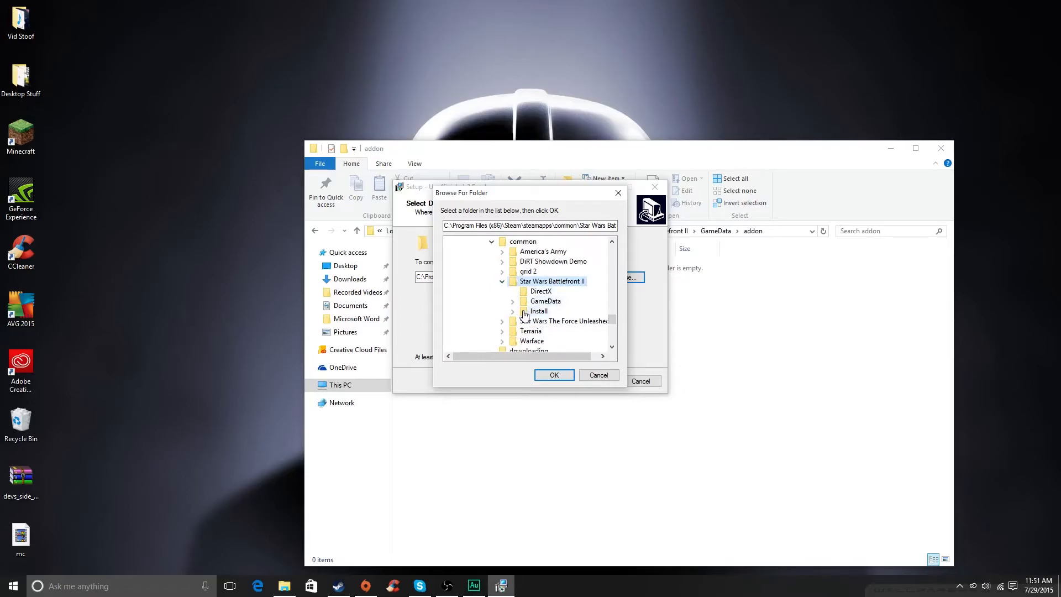
scroll("down", 3)
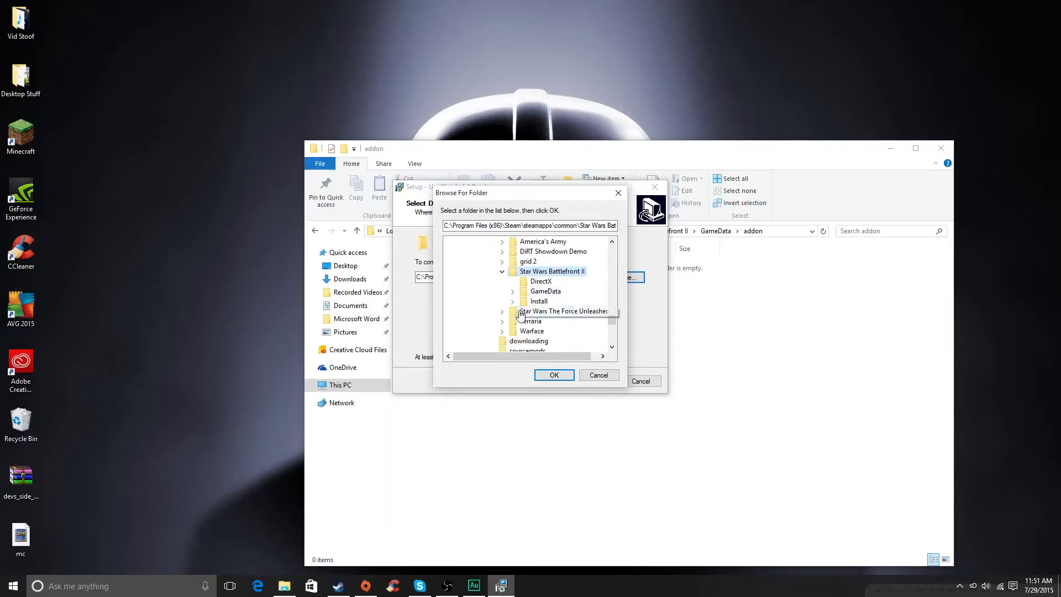
left_click(502, 271)
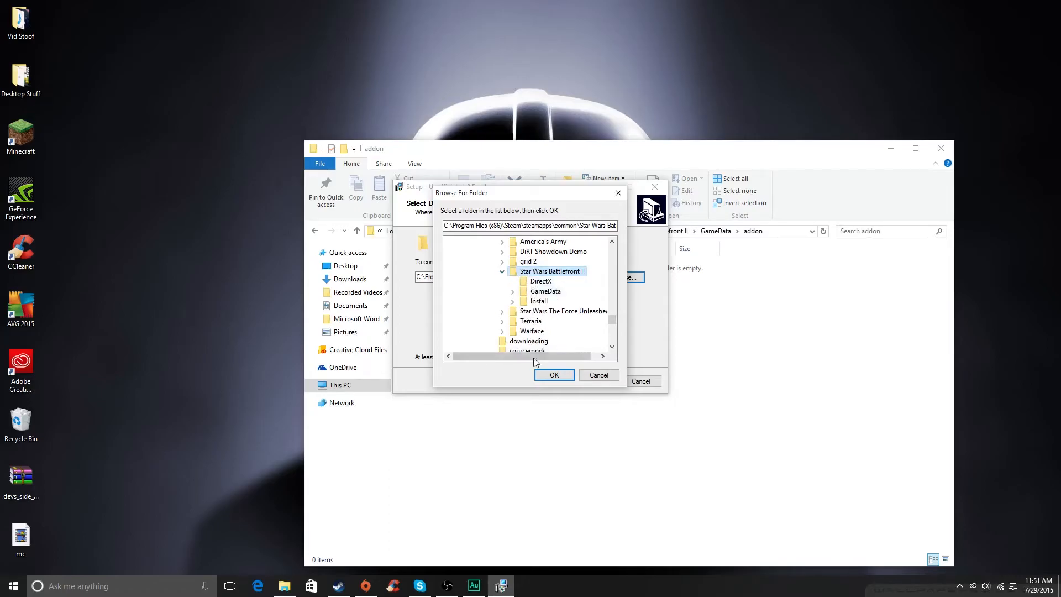
left_click(545, 291)
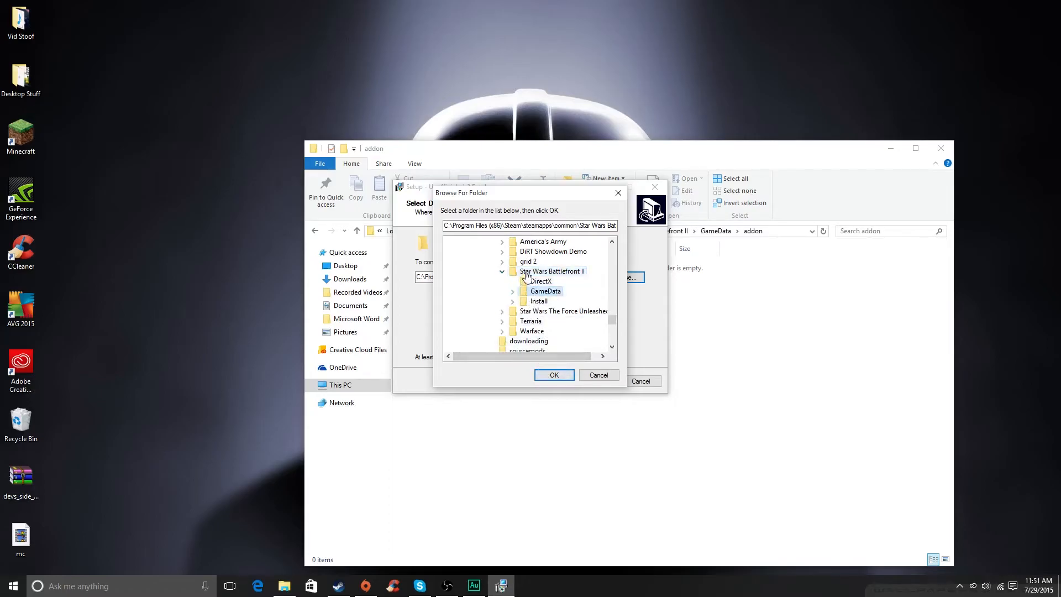
left_click(553, 374)
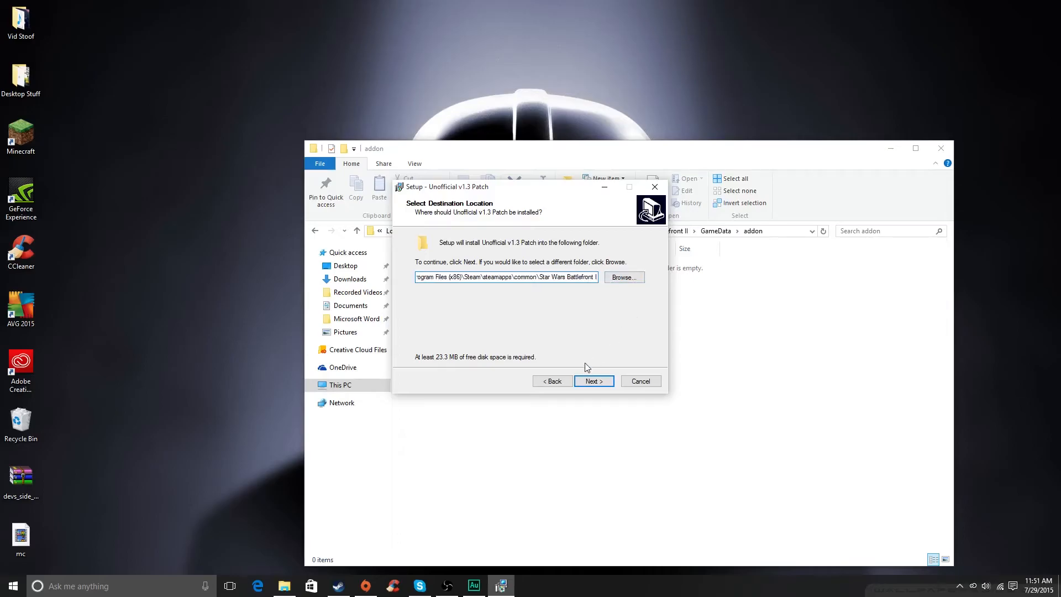
Step: Exclude the v1.2 HUD, keep awards effects disabled and detailed docs included, and install the components
left_click(592, 382)
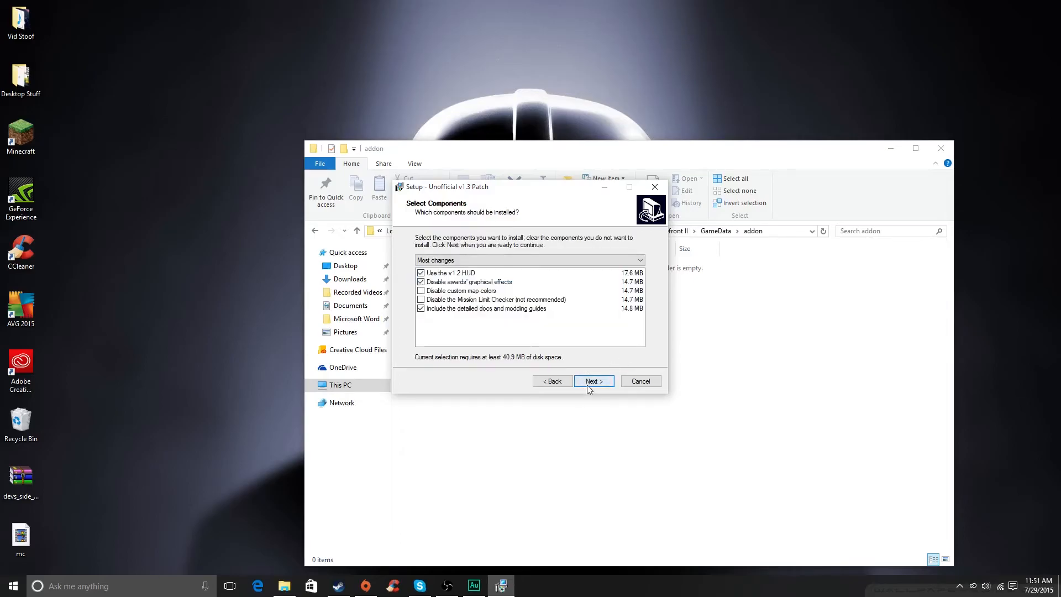
left_click(421, 273)
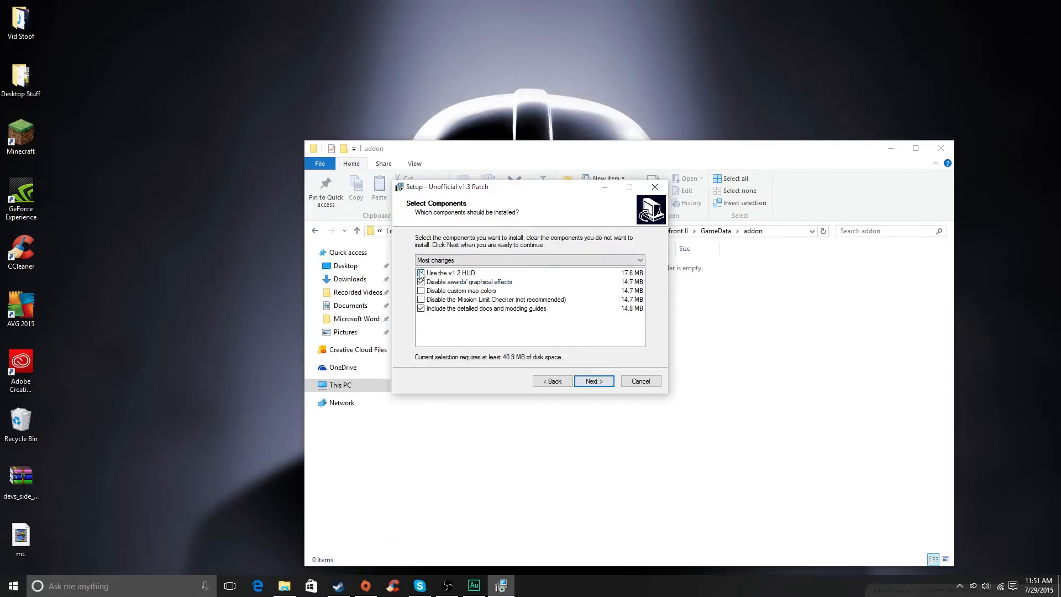
left_click(422, 282)
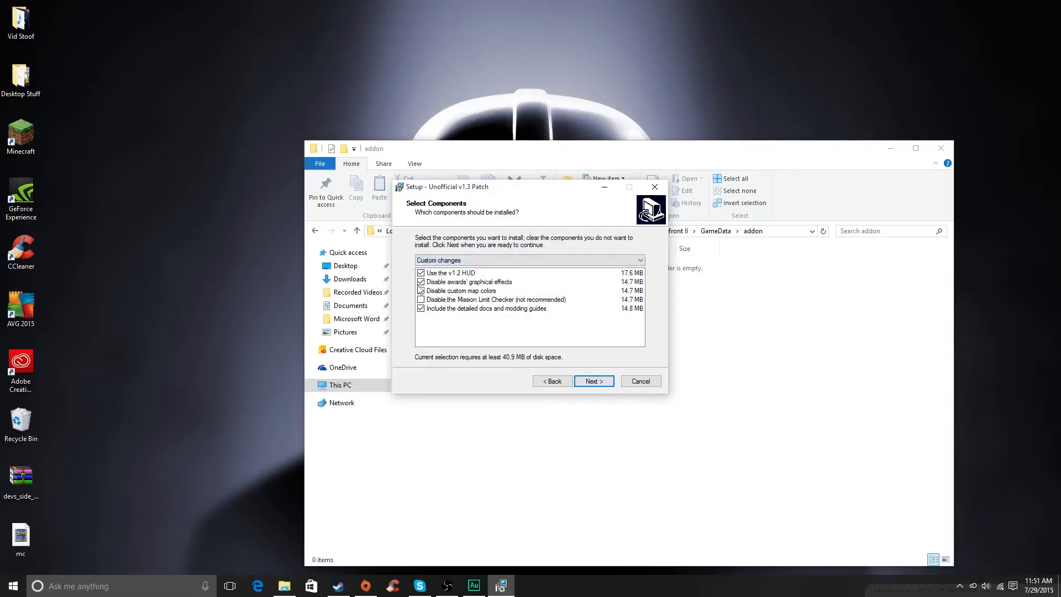
left_click(420, 290)
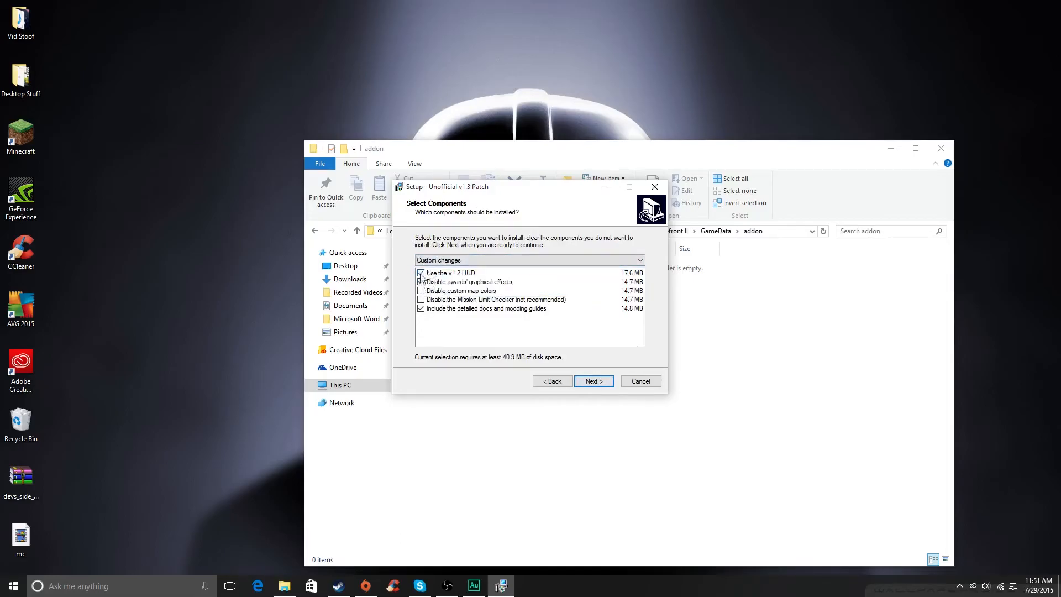
left_click(421, 273)
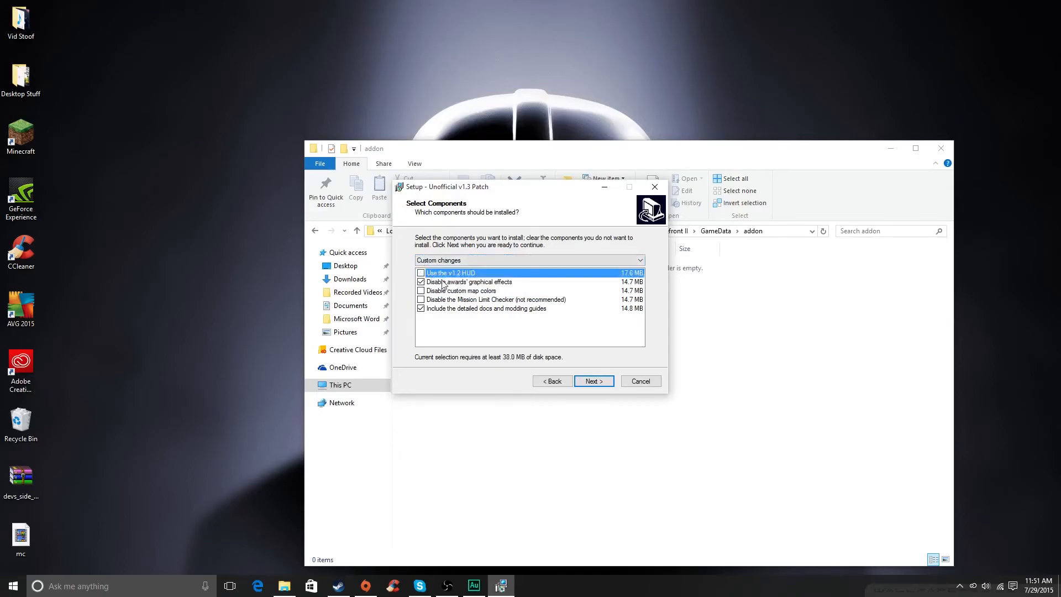
left_click(420, 282)
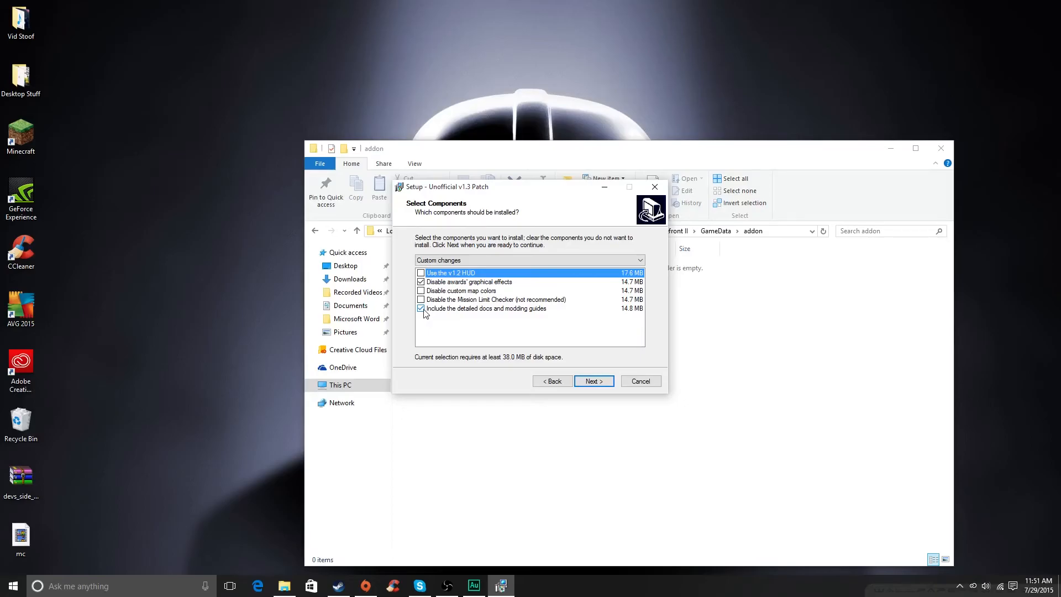
left_click(422, 309)
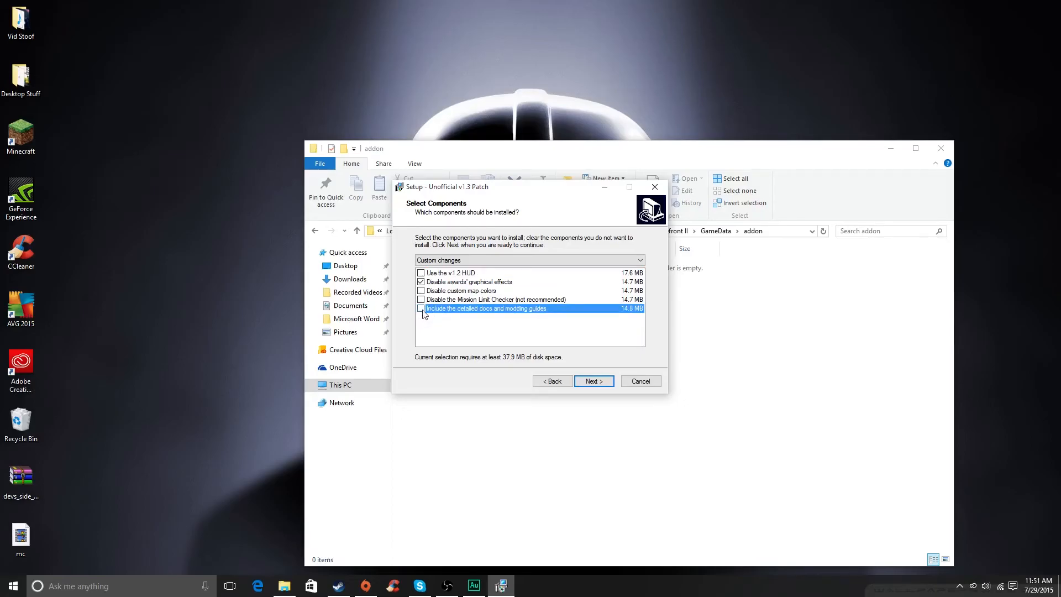
left_click(421, 308)
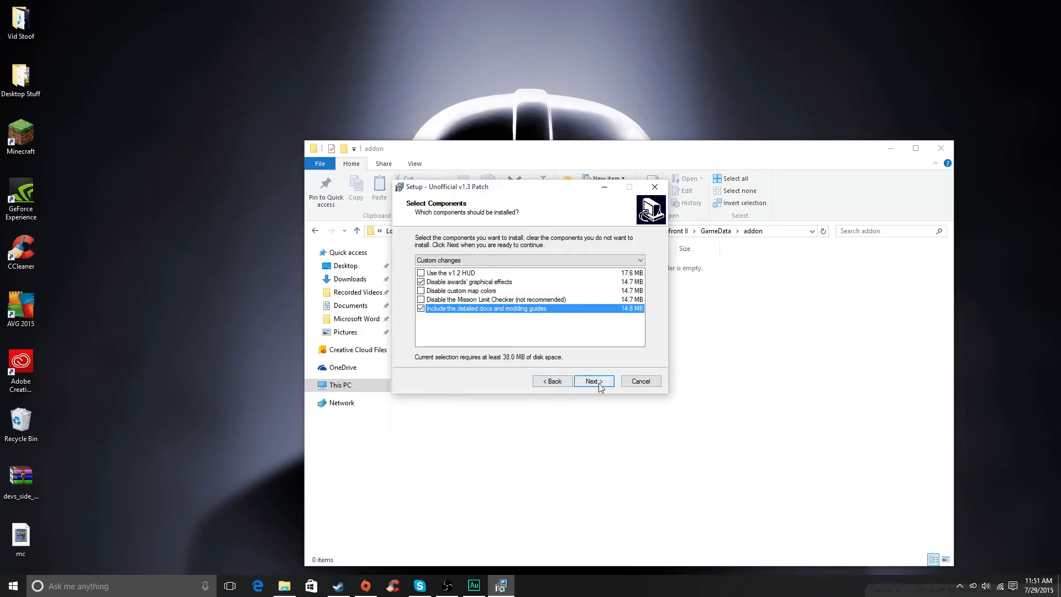
left_click(592, 381)
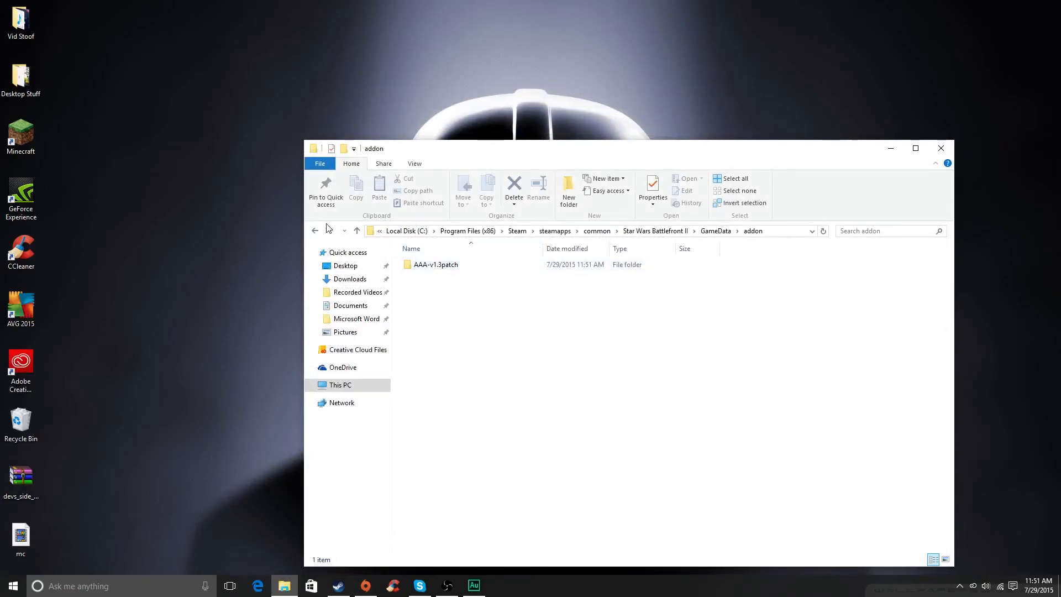
mouse_move(314, 230)
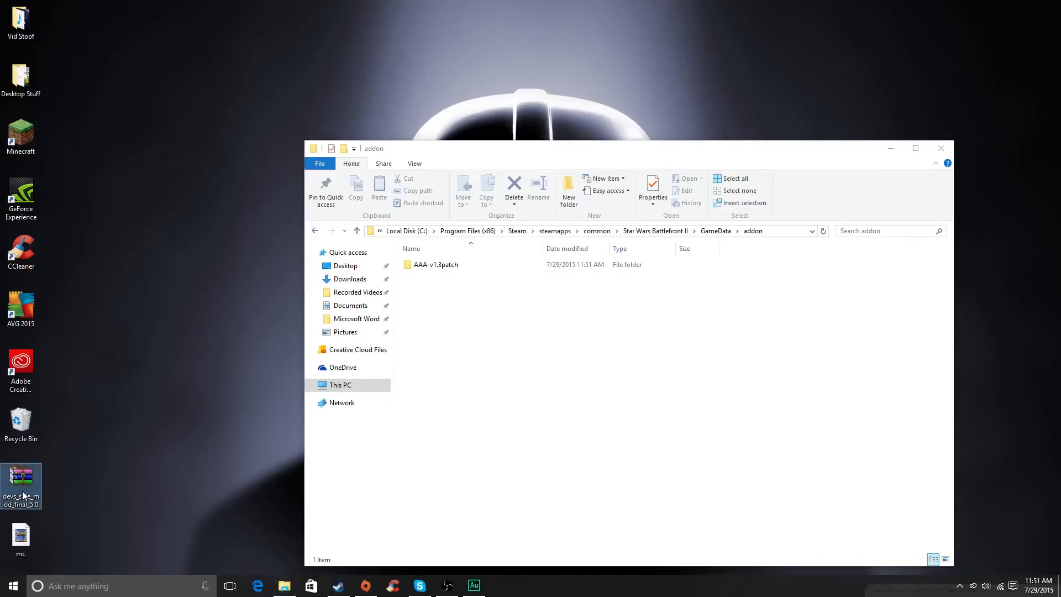
Step: Extract the ABC folder from the devs_side_mod archive into addon beside AAA-v1.3patch and return to GameData
double_click(20, 476)
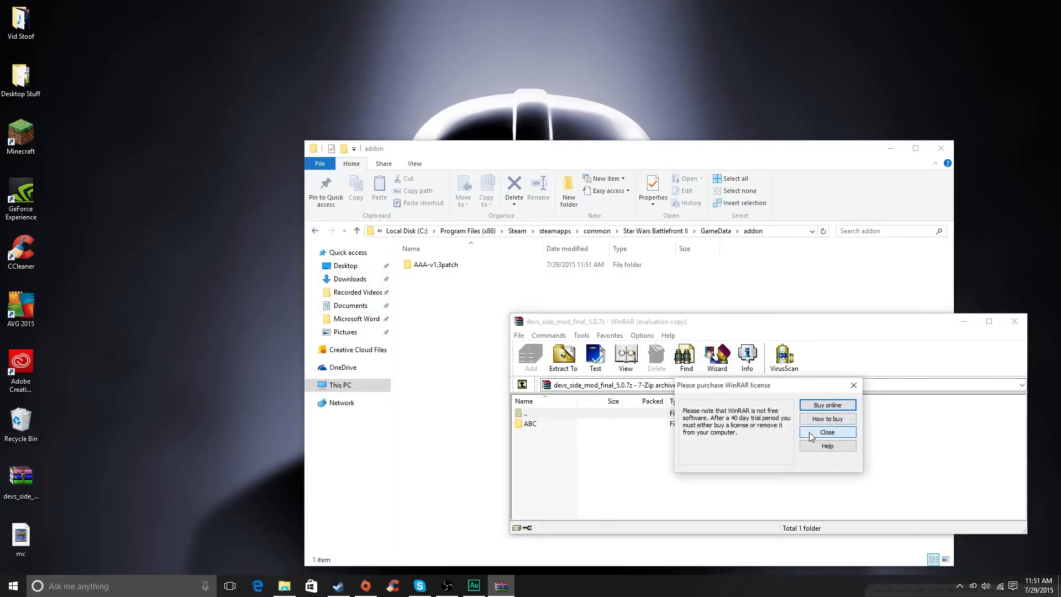
left_click(827, 432)
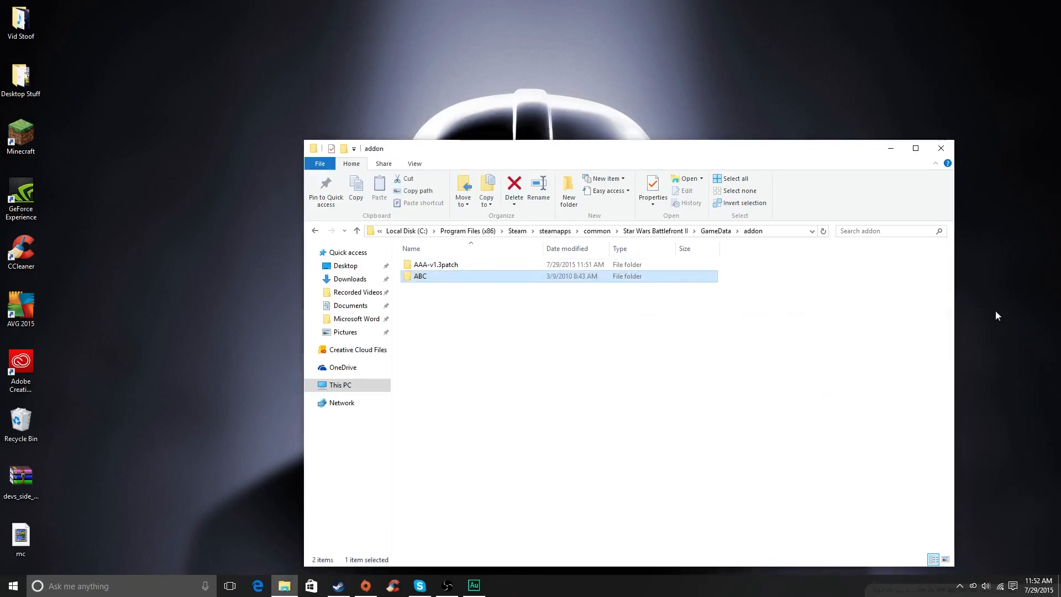
left_click(314, 230)
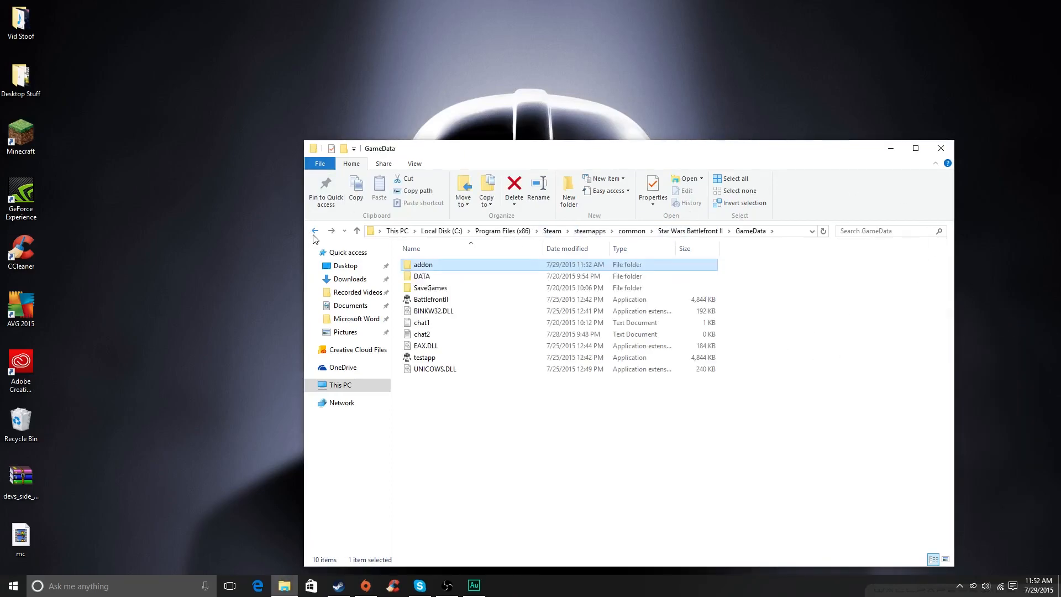
mouse_move(485, 303)
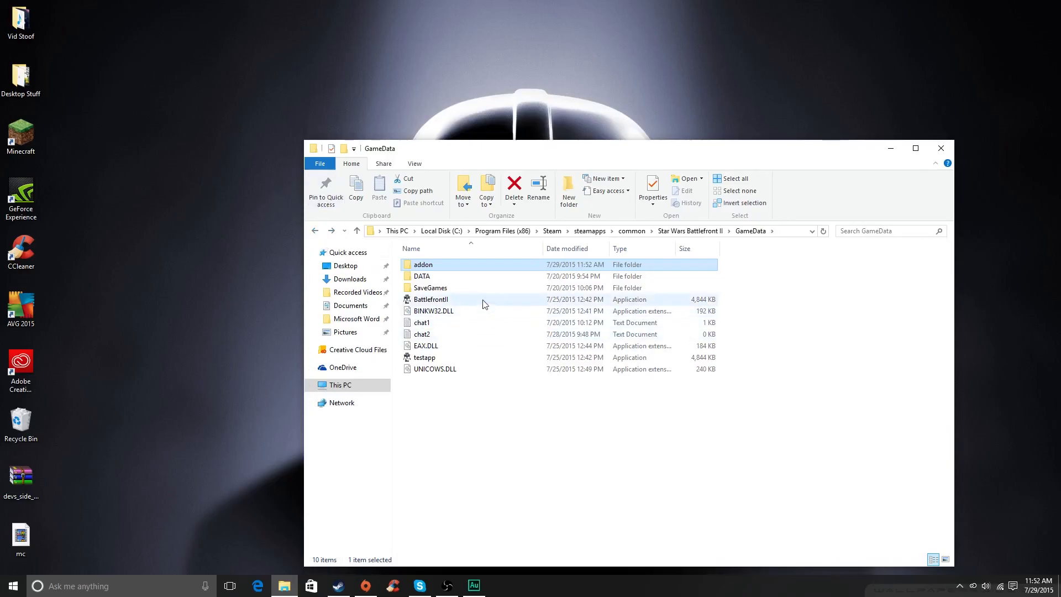